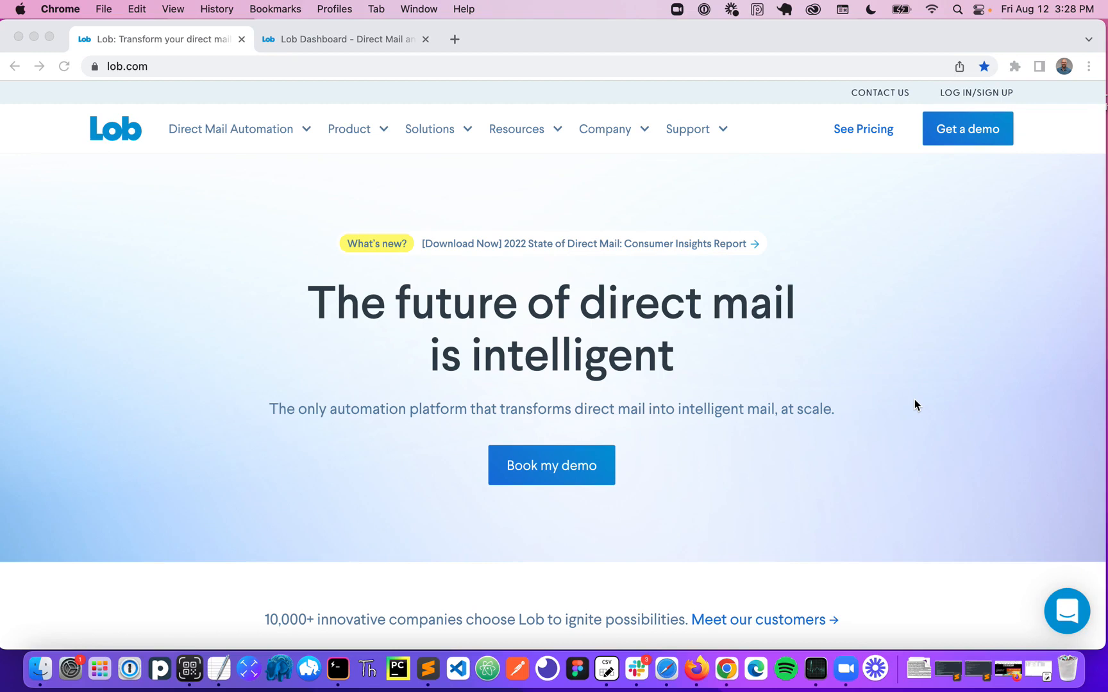
pyautogui.moveTo(827, 285)
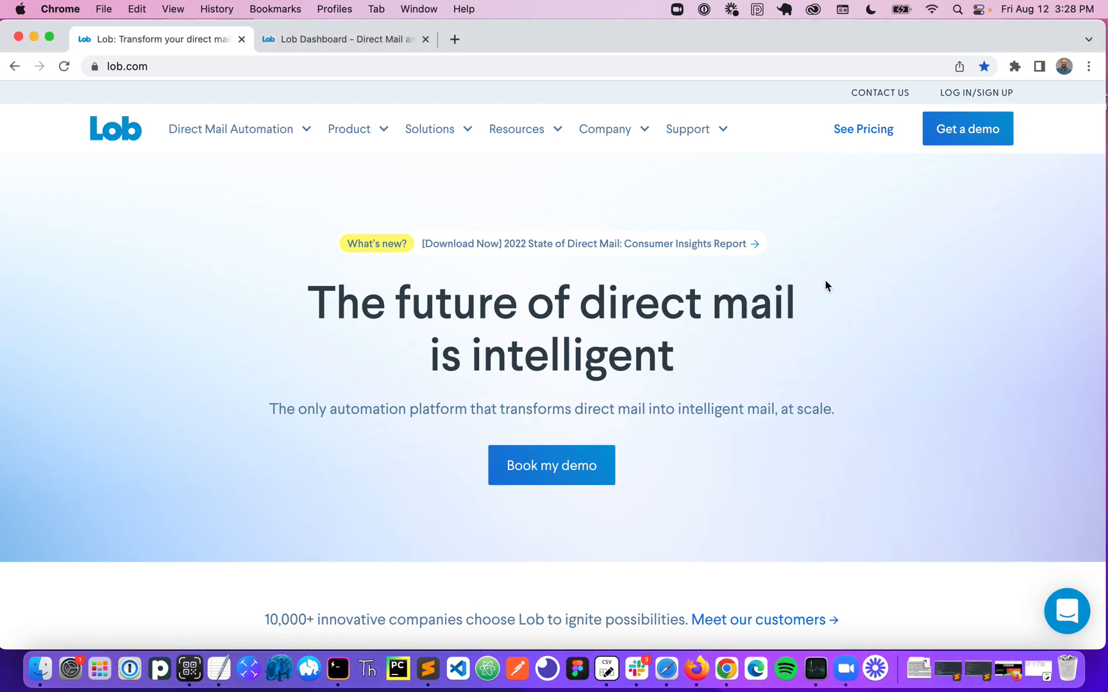
# Switch to the open Lob Dashboard tab to show the Overview page with August spend and volume
pyautogui.click(342, 39)
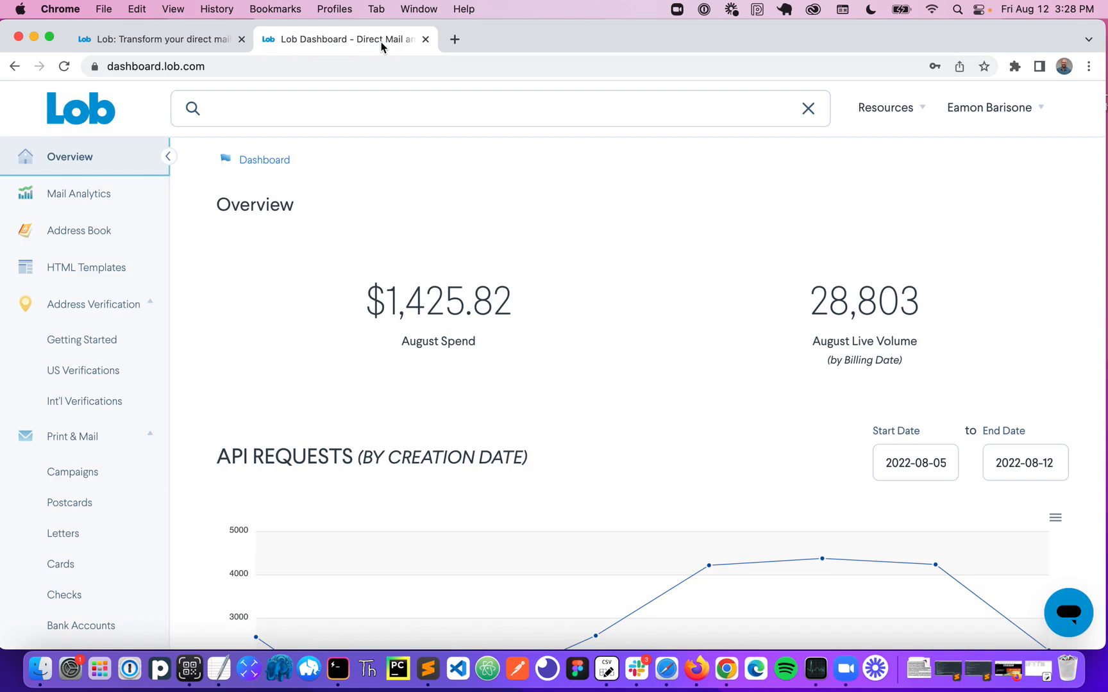
pyautogui.moveTo(72, 471)
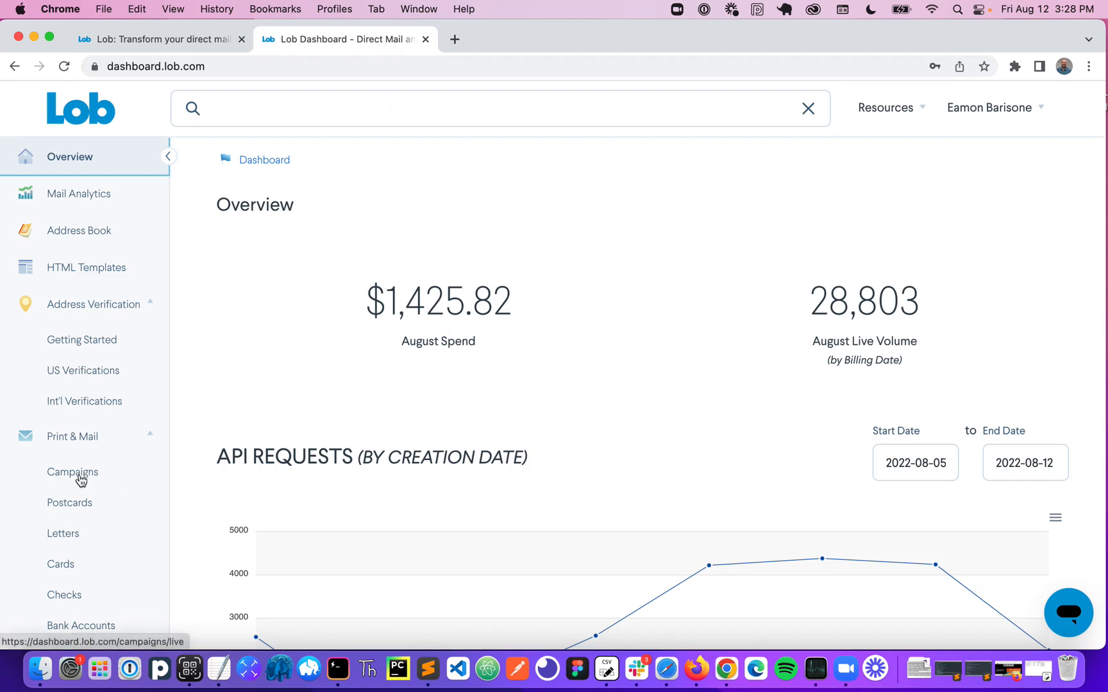
# Create a new campaign from Live Campaigns named and described 'Lob Example Campaign' and start building it
pyautogui.click(73, 472)
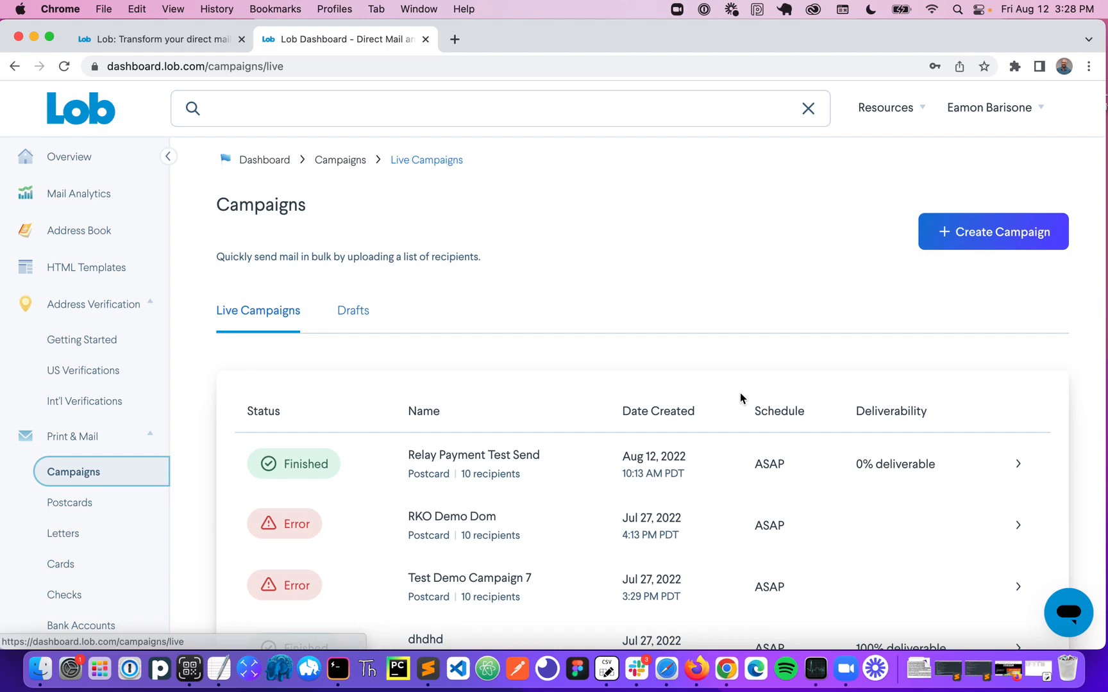
pyautogui.click(992, 231)
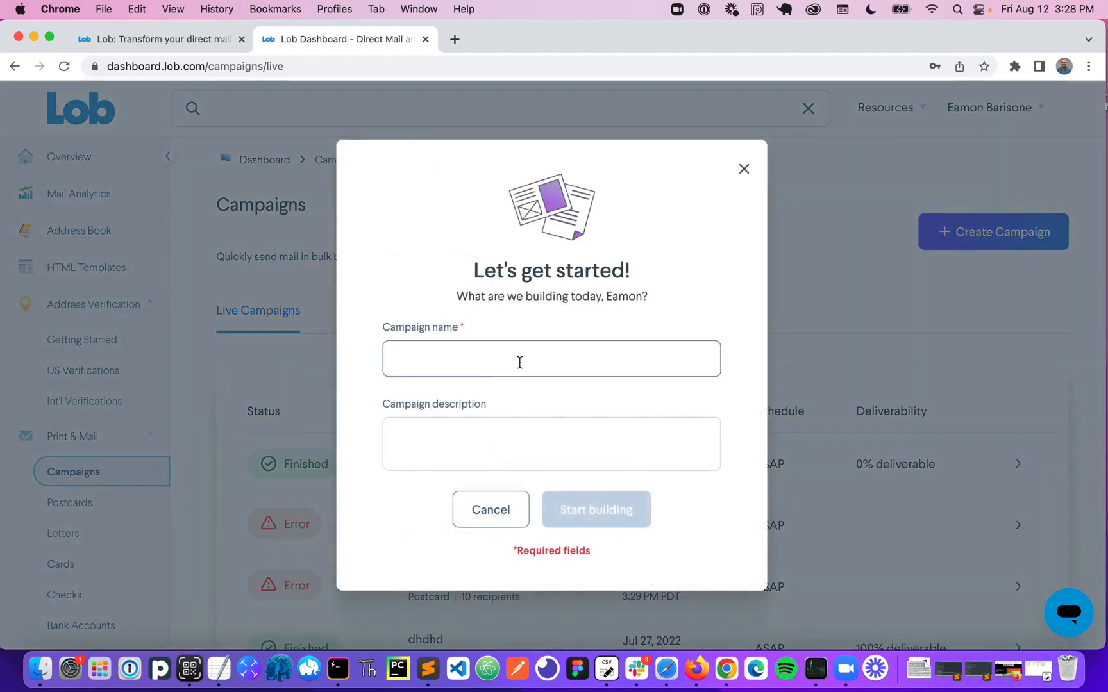
pyautogui.write('Lob Example Campaign')
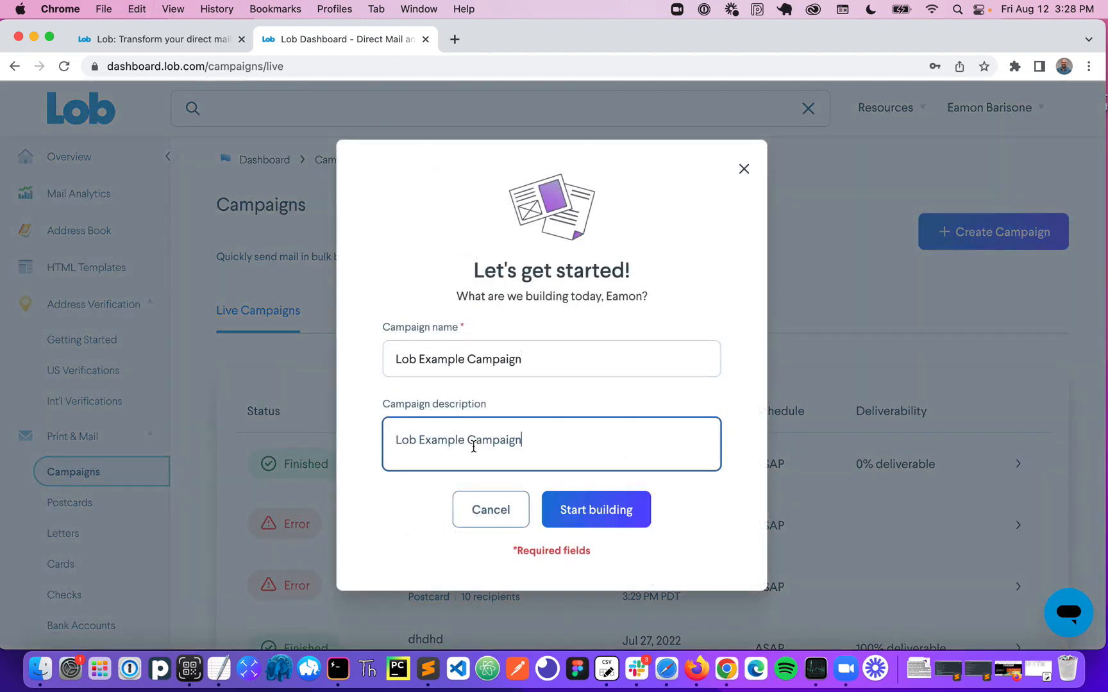
pyautogui.click(597, 510)
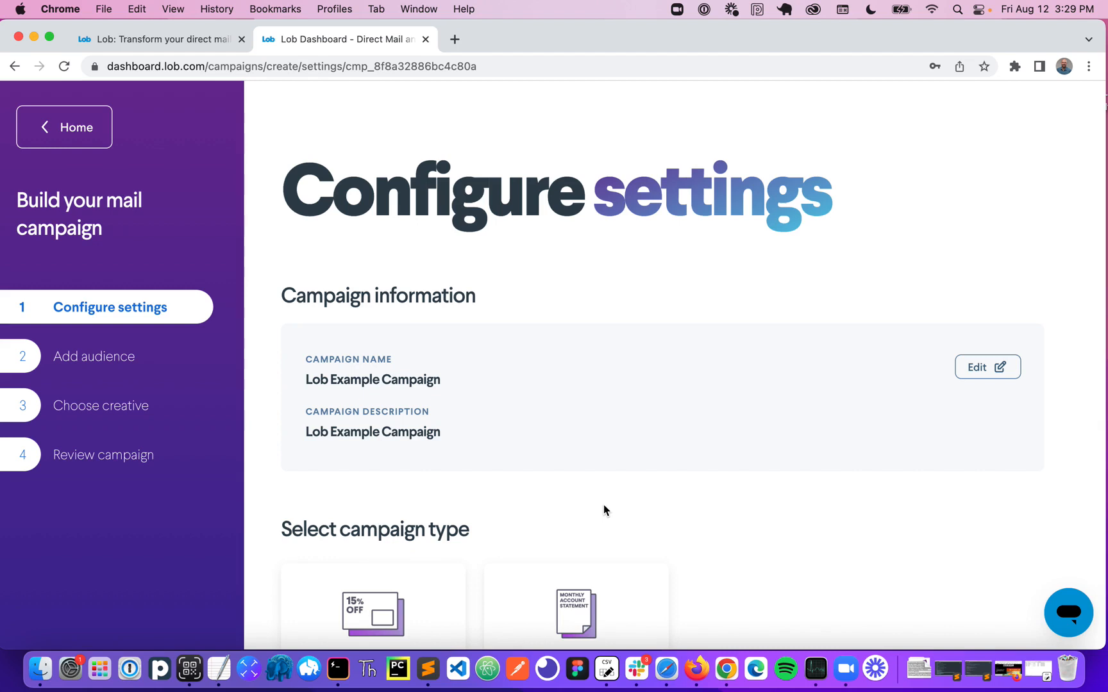
# Choose the Marketing campaign type, keep Postcard mail type and the 6" x 9" size
pyautogui.click(372, 613)
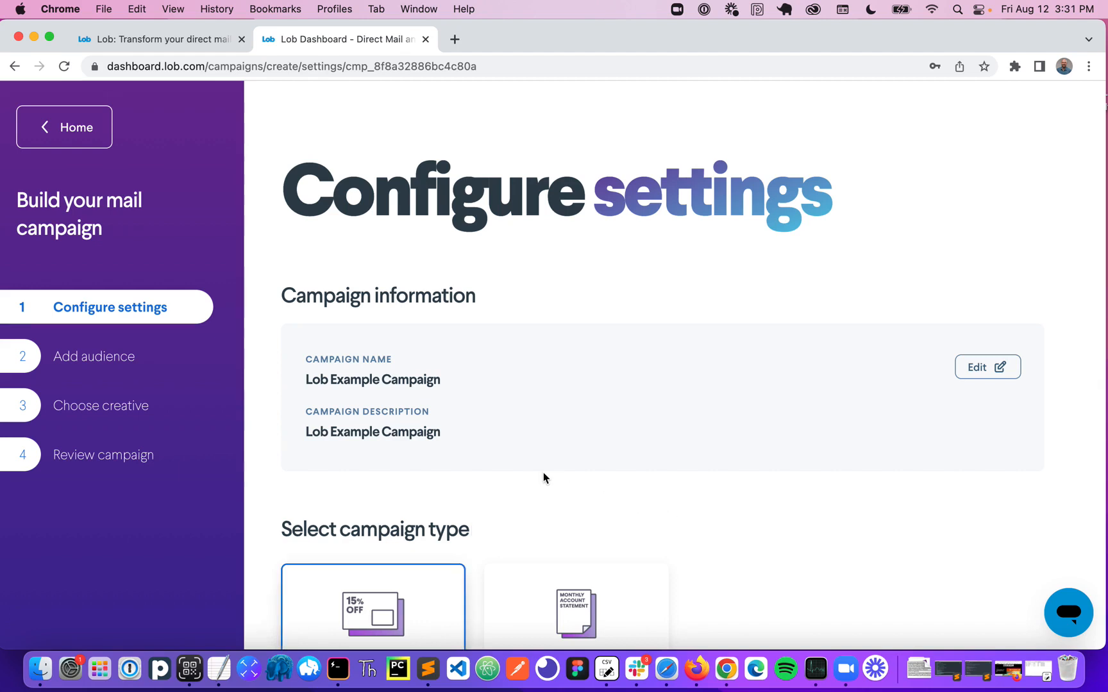
pyautogui.scroll(-3)
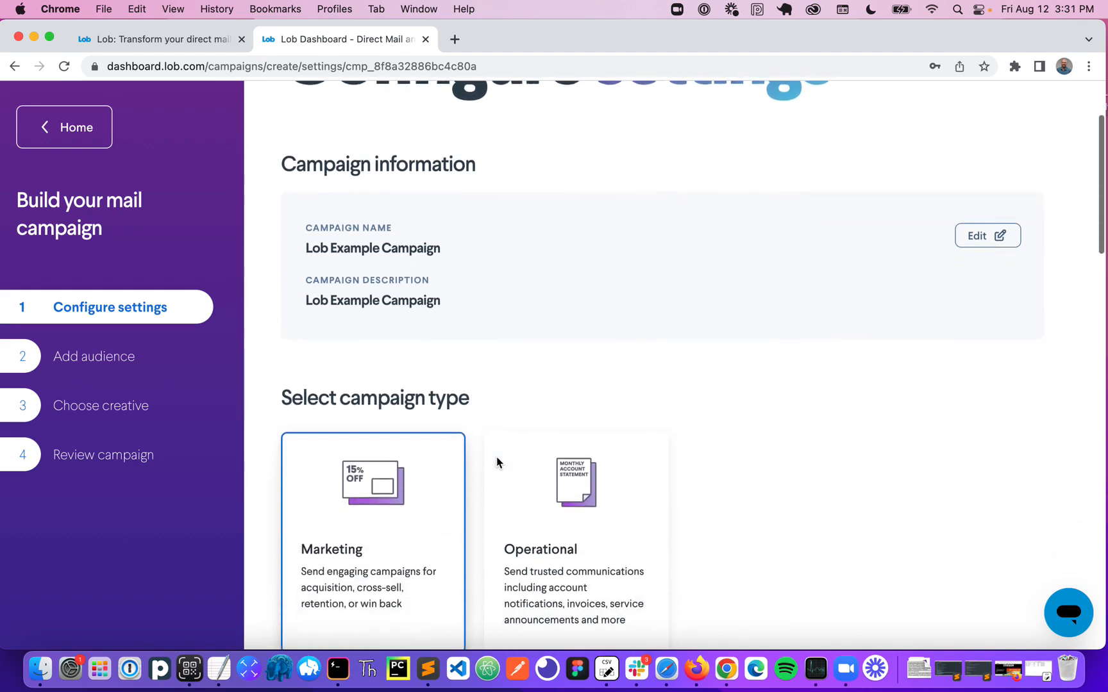
pyautogui.scroll(-3)
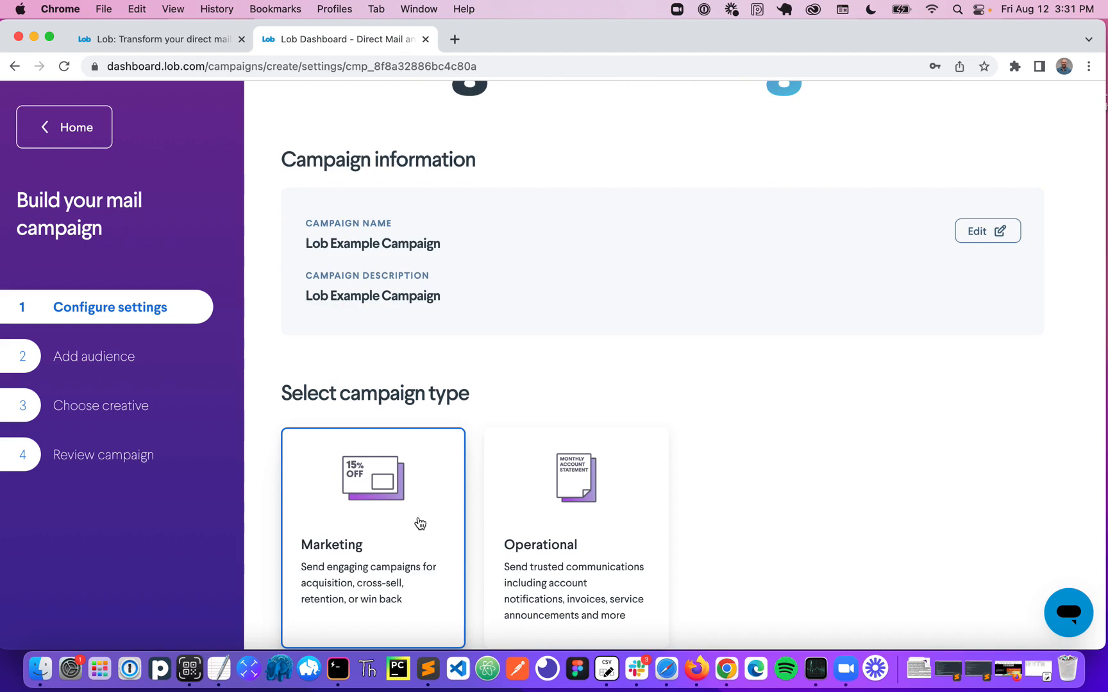
pyautogui.scroll(-3)
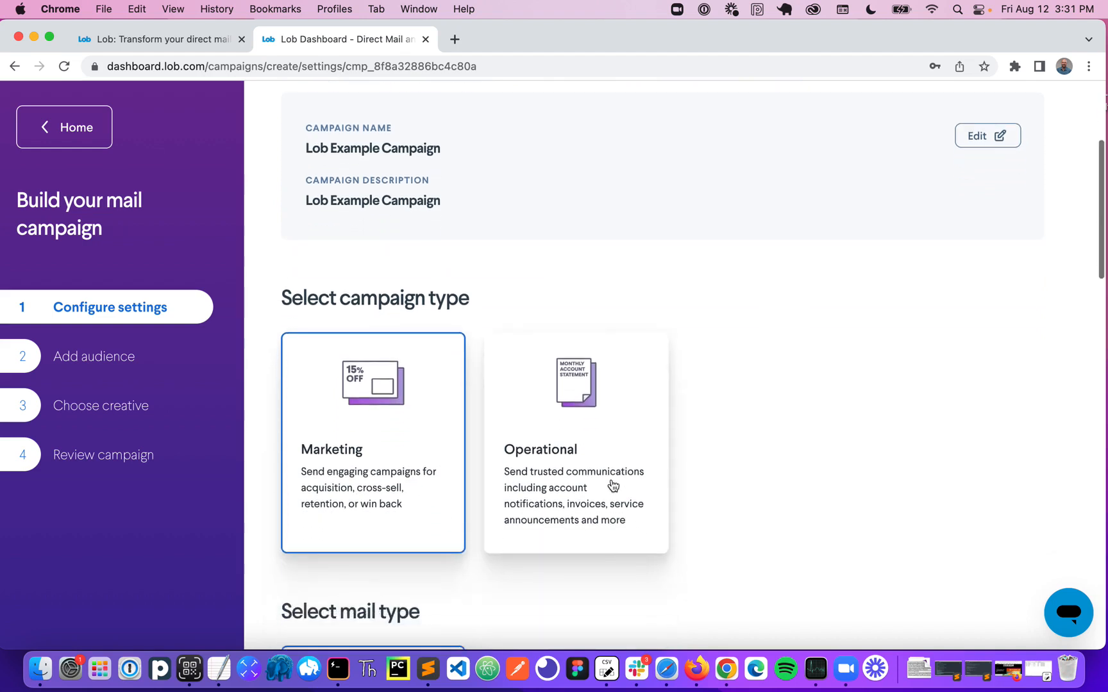
pyautogui.scroll(-3)
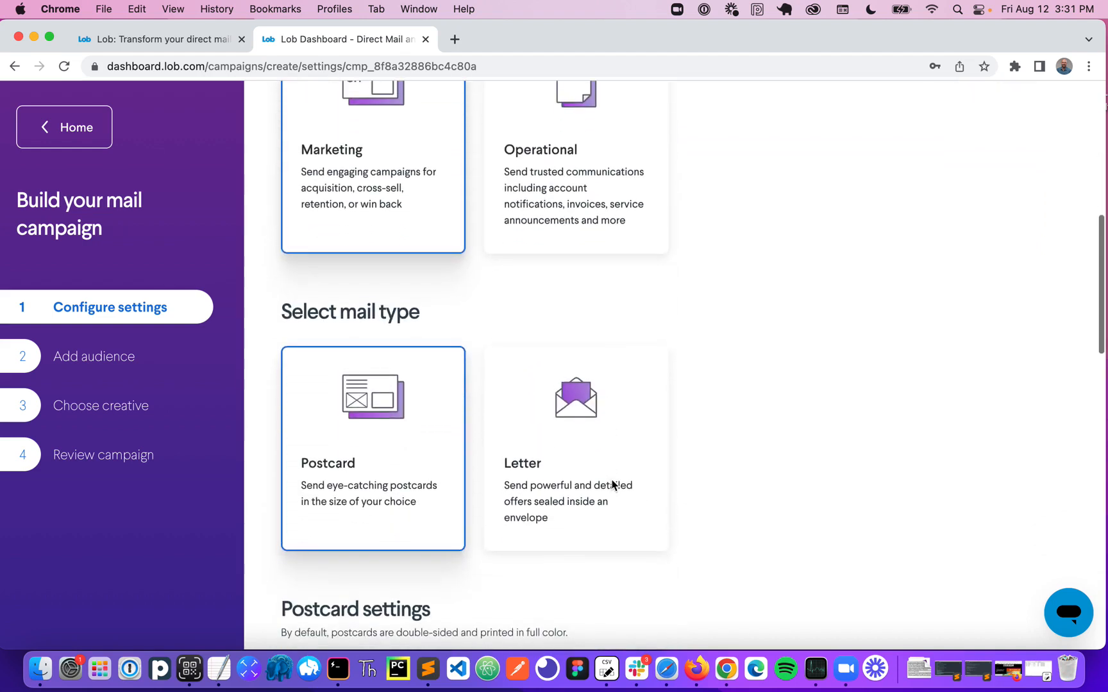
pyautogui.scroll(-3)
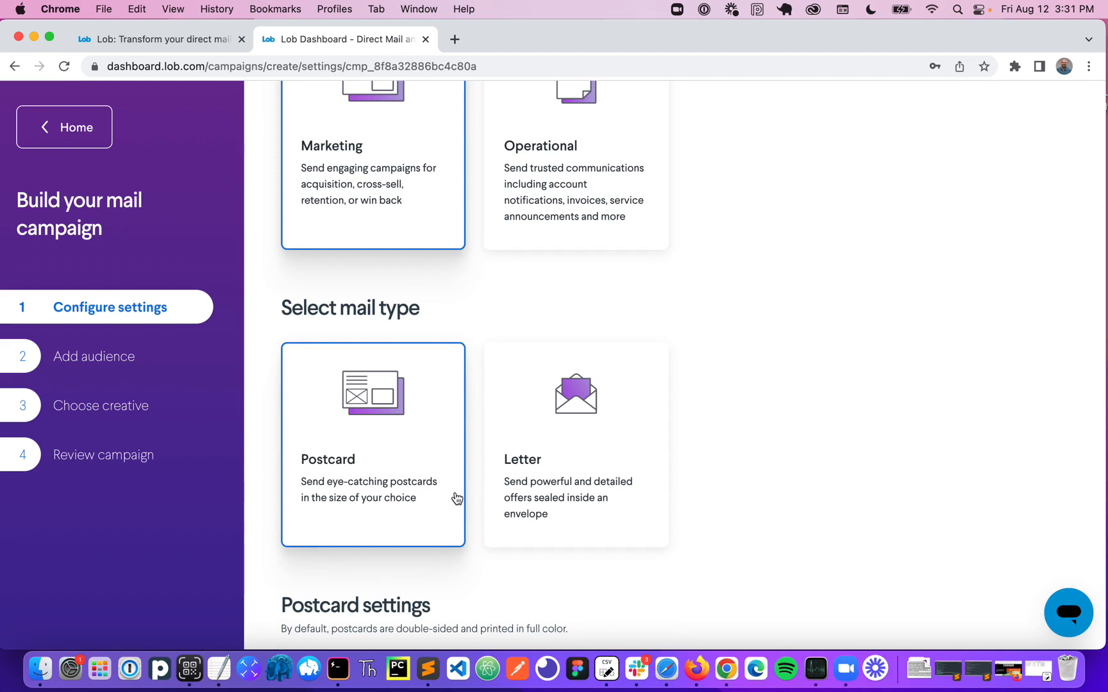
pyautogui.moveTo(362, 464)
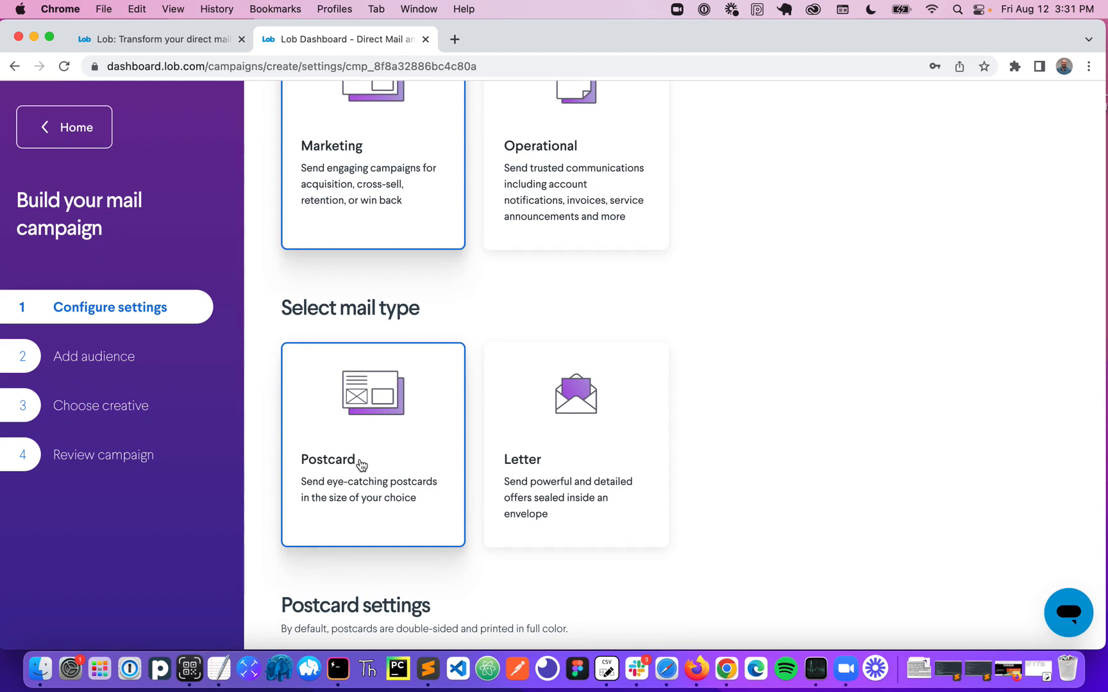
pyautogui.moveTo(578, 472)
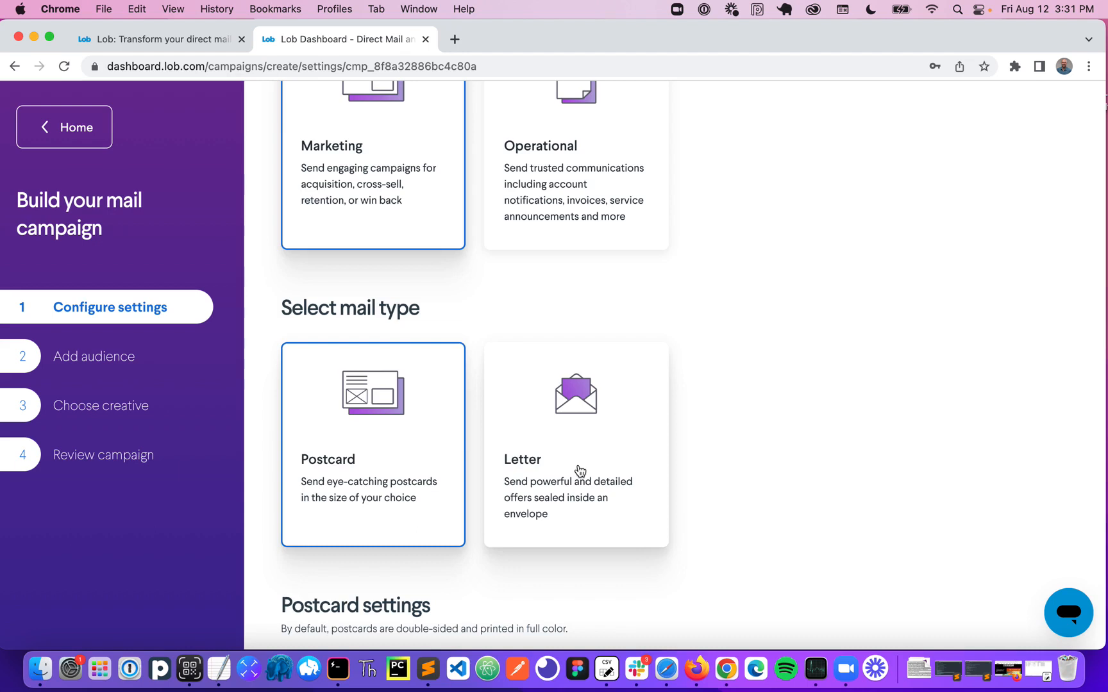
pyautogui.scroll(-3)
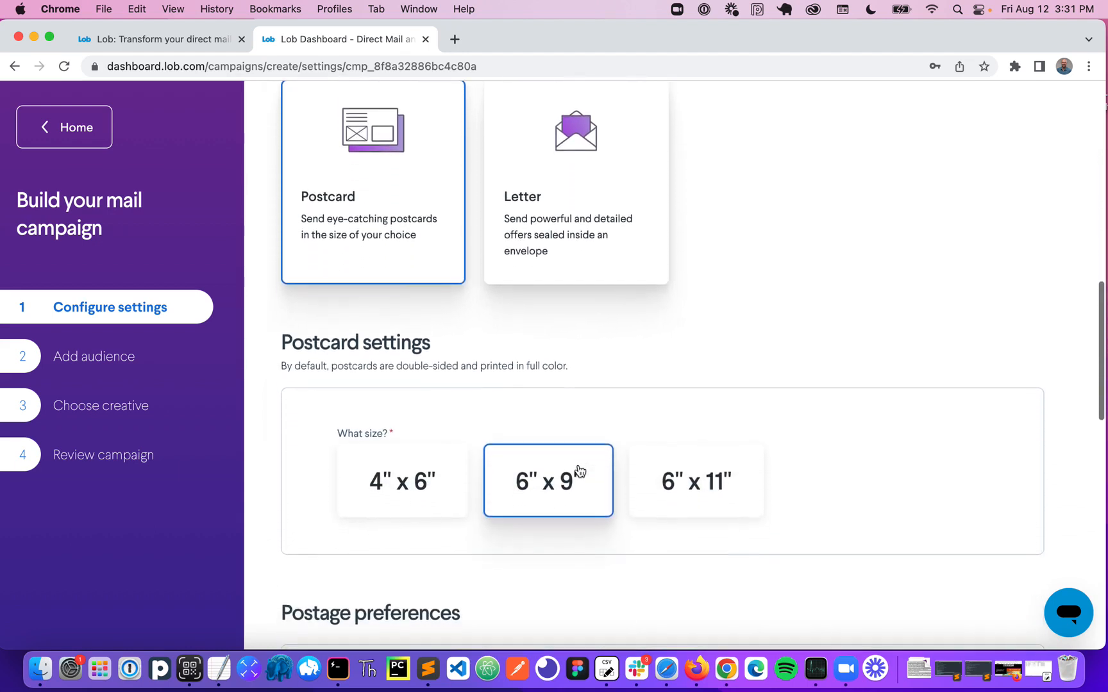
# Select the saved San Francisco return address, keeping USPS First Class and a 1-day cancellation window
pyautogui.scroll(-3)
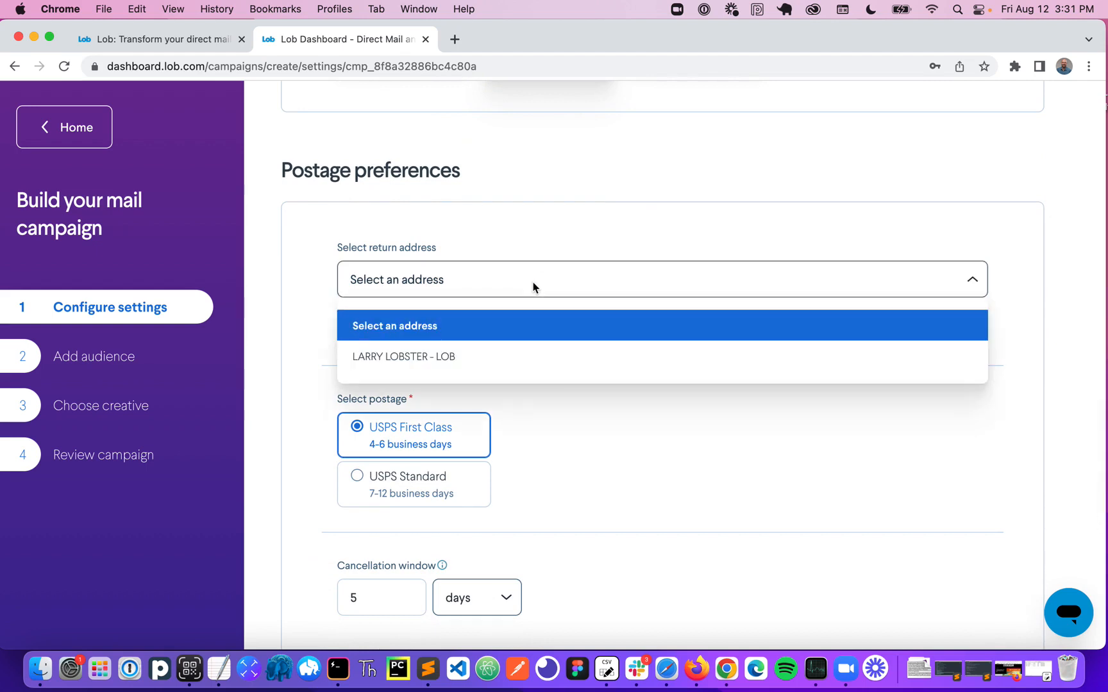
pyautogui.click(404, 356)
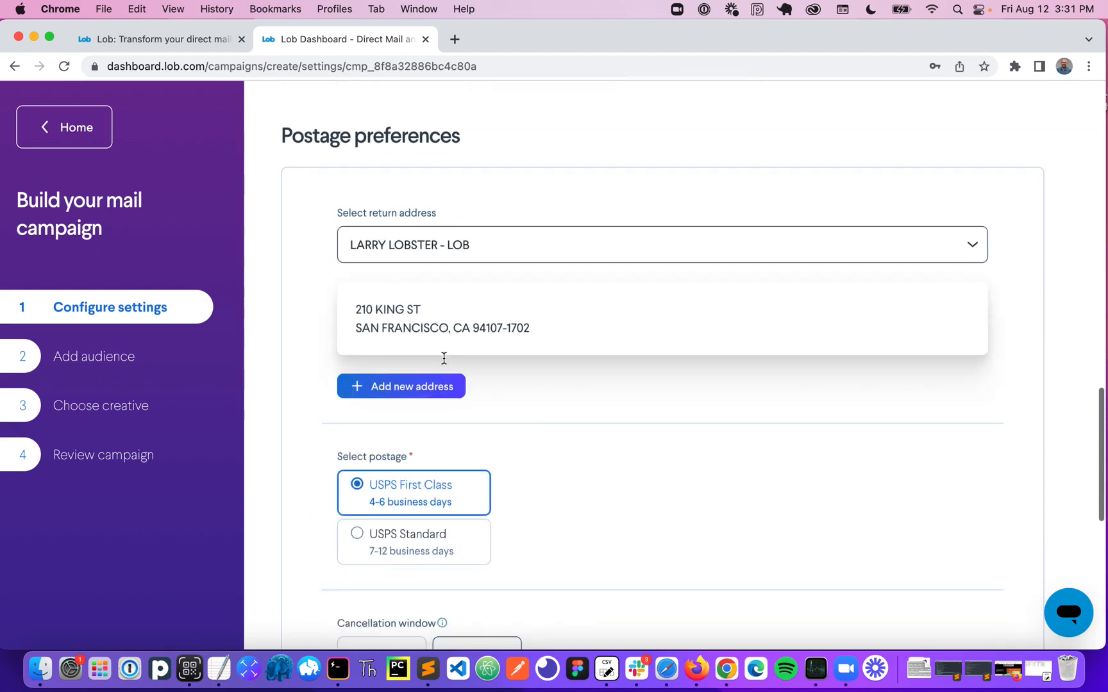
pyautogui.scroll(-3)
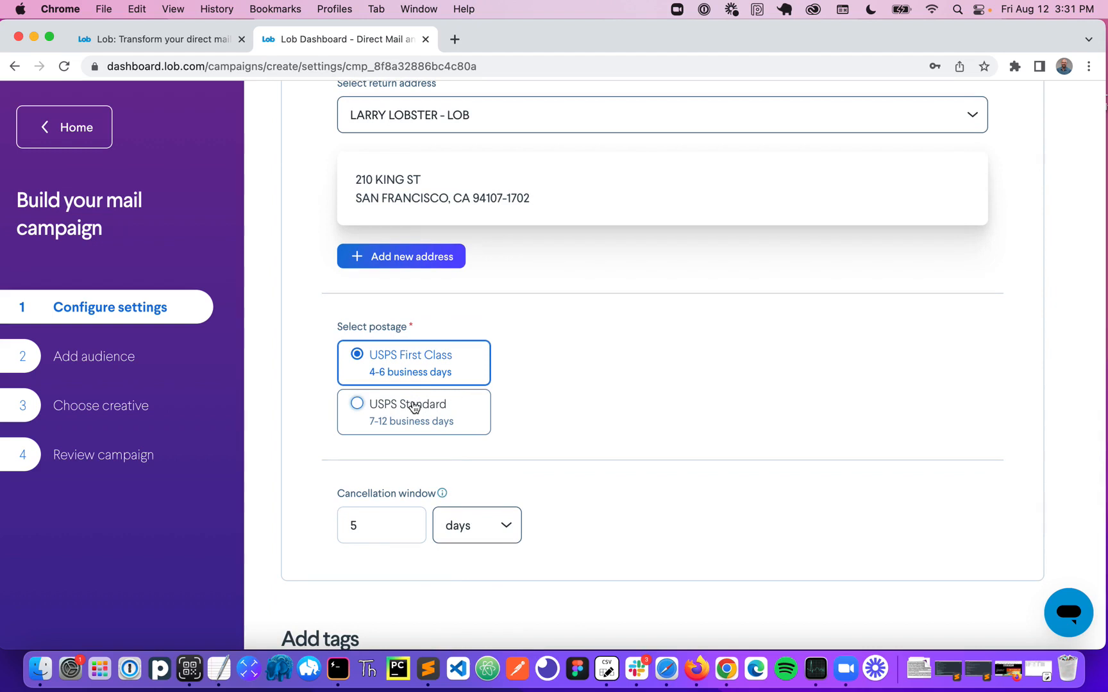
pyautogui.scroll(-3)
pyautogui.write('1')
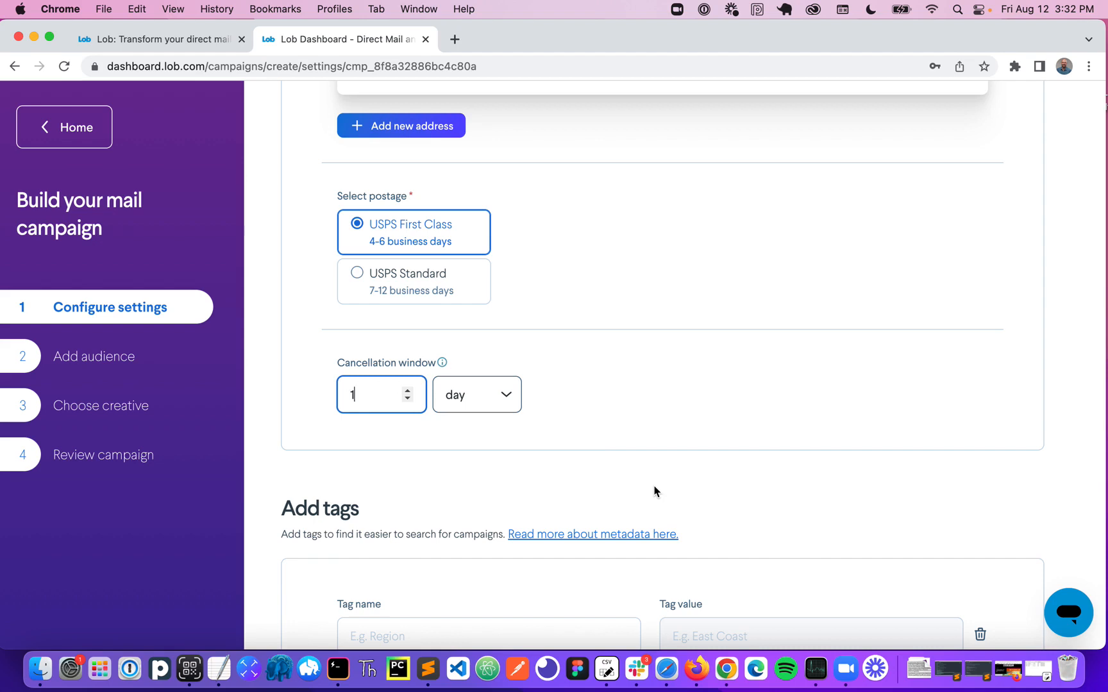
# Add a CampaignId tag with value 12345 and advance to the audience upload step
pyautogui.scroll(-3)
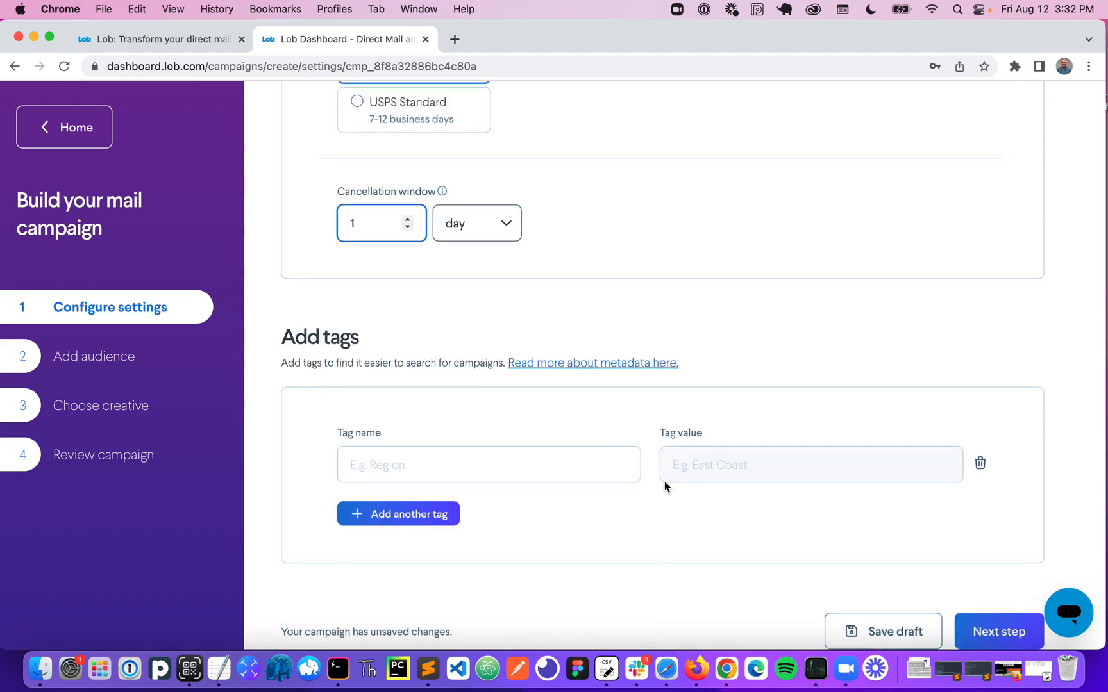
pyautogui.click(489, 464)
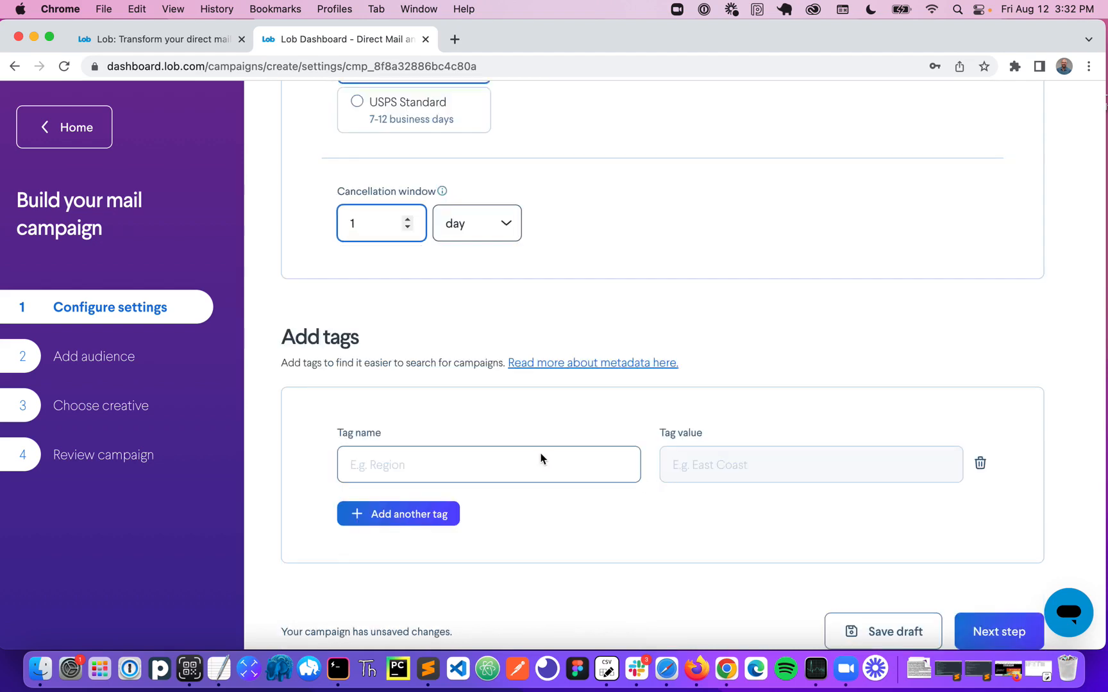
pyautogui.write('CampaignI')
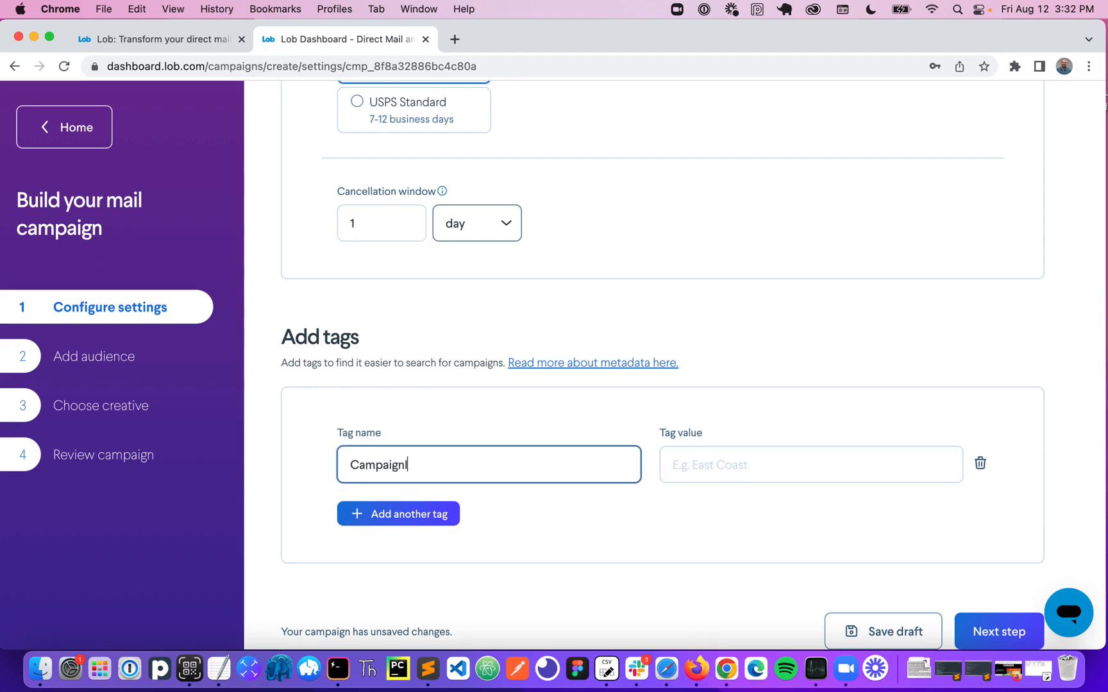
pyautogui.click(811, 464)
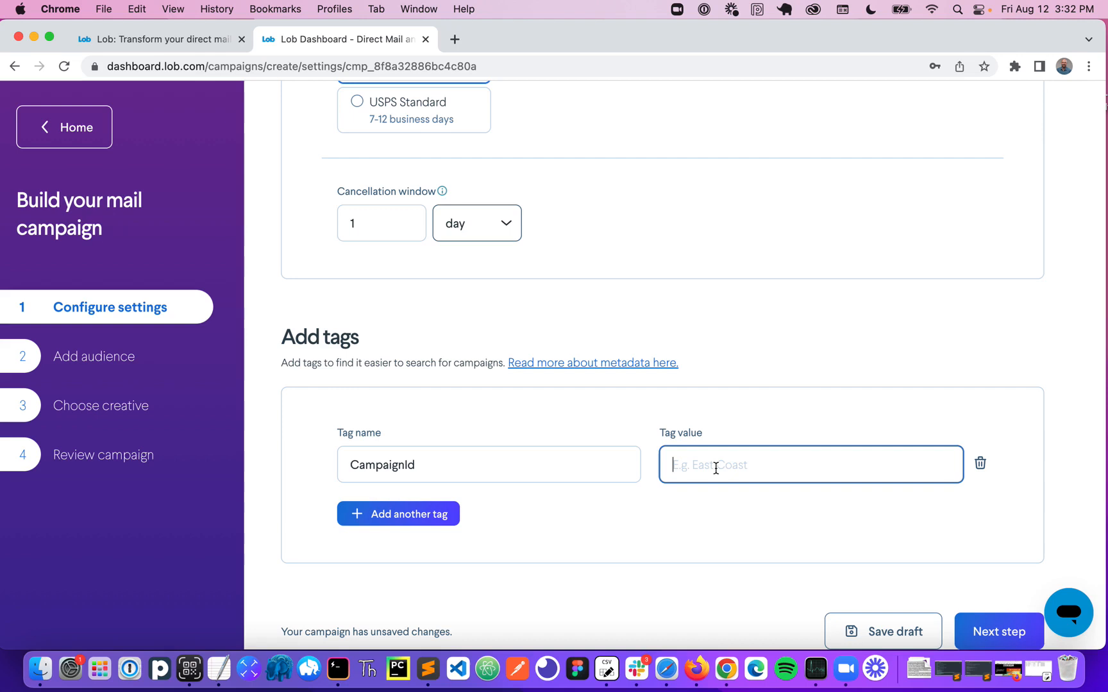
pyautogui.write('12345')
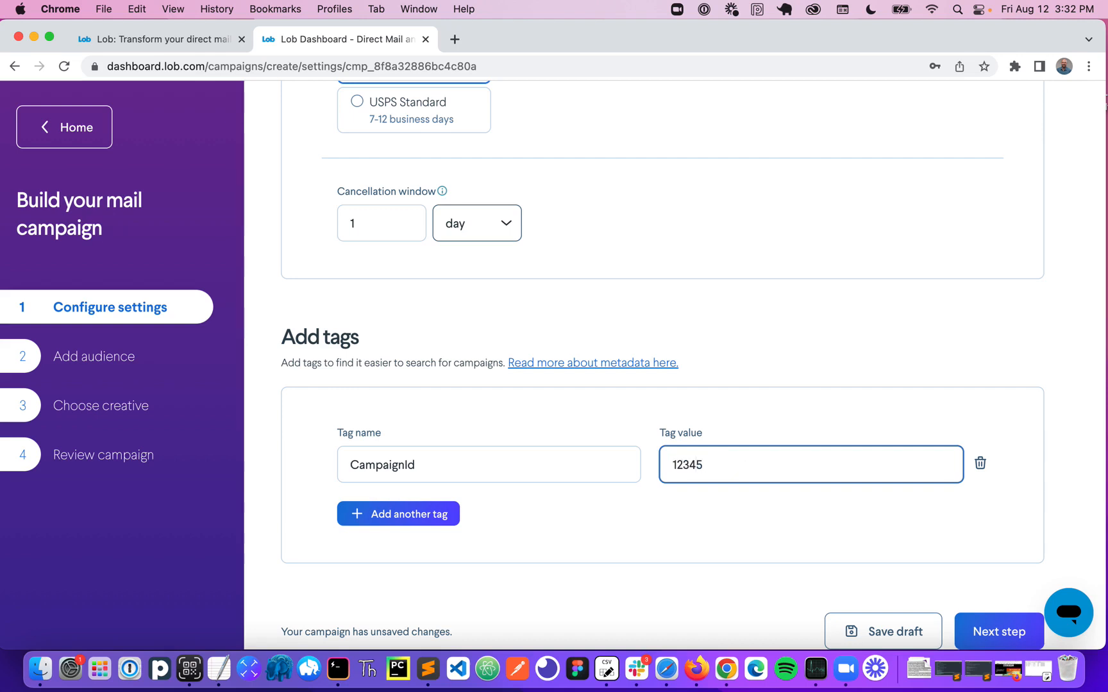
pyautogui.scroll(-3)
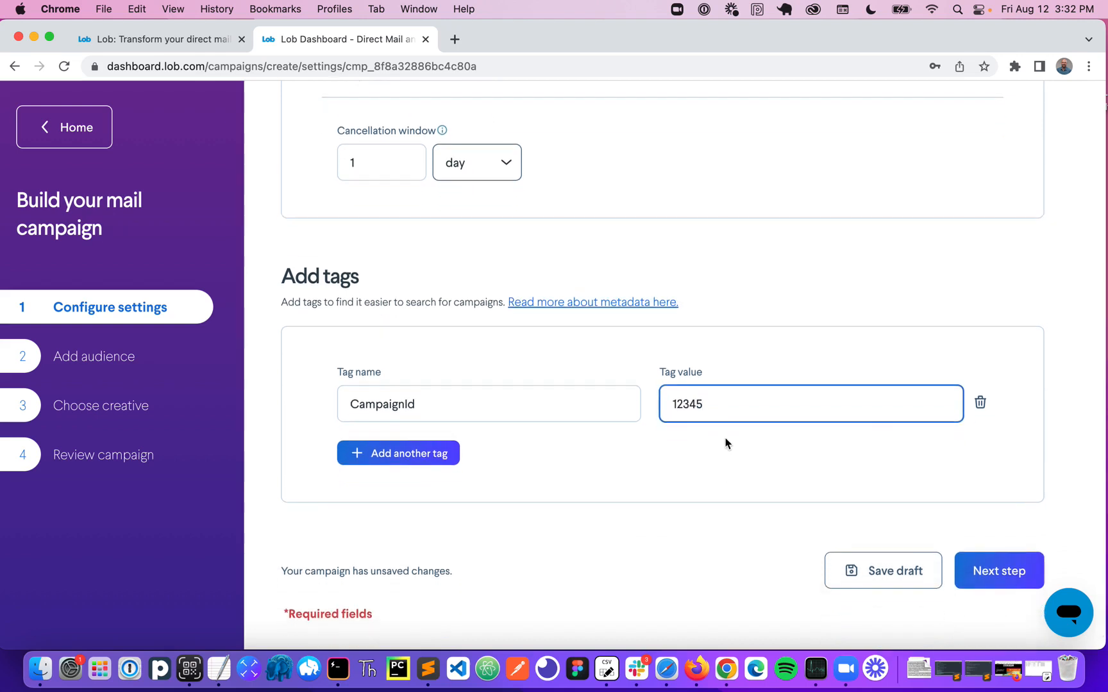
pyautogui.moveTo(999, 570)
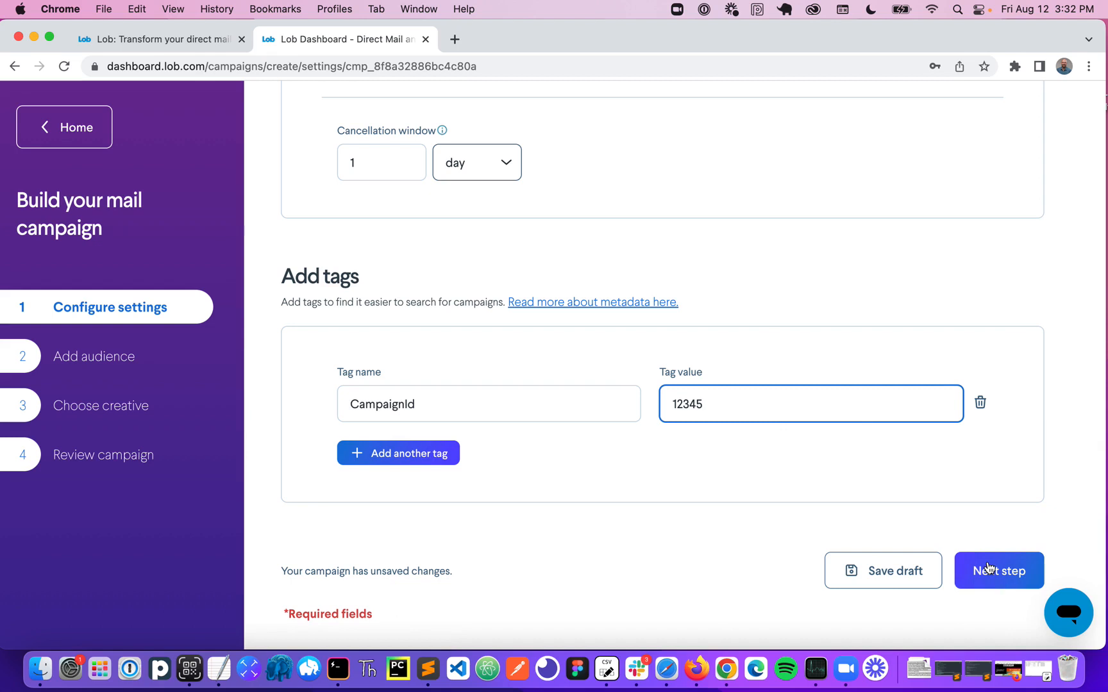
pyautogui.click(999, 570)
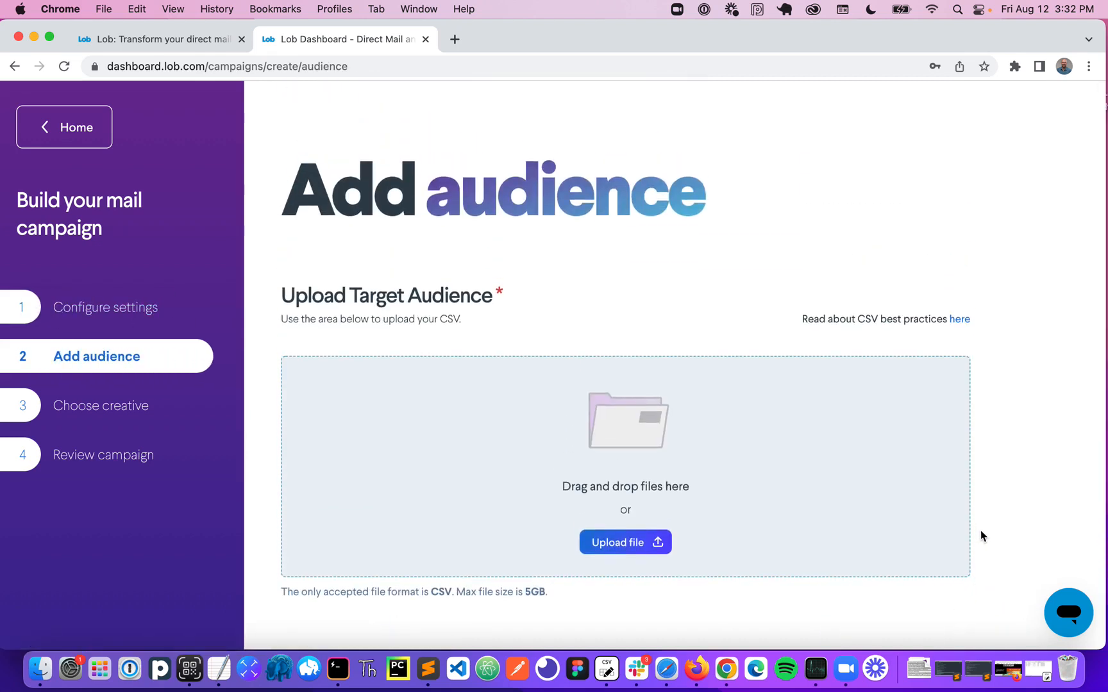
pyautogui.moveTo(607, 669)
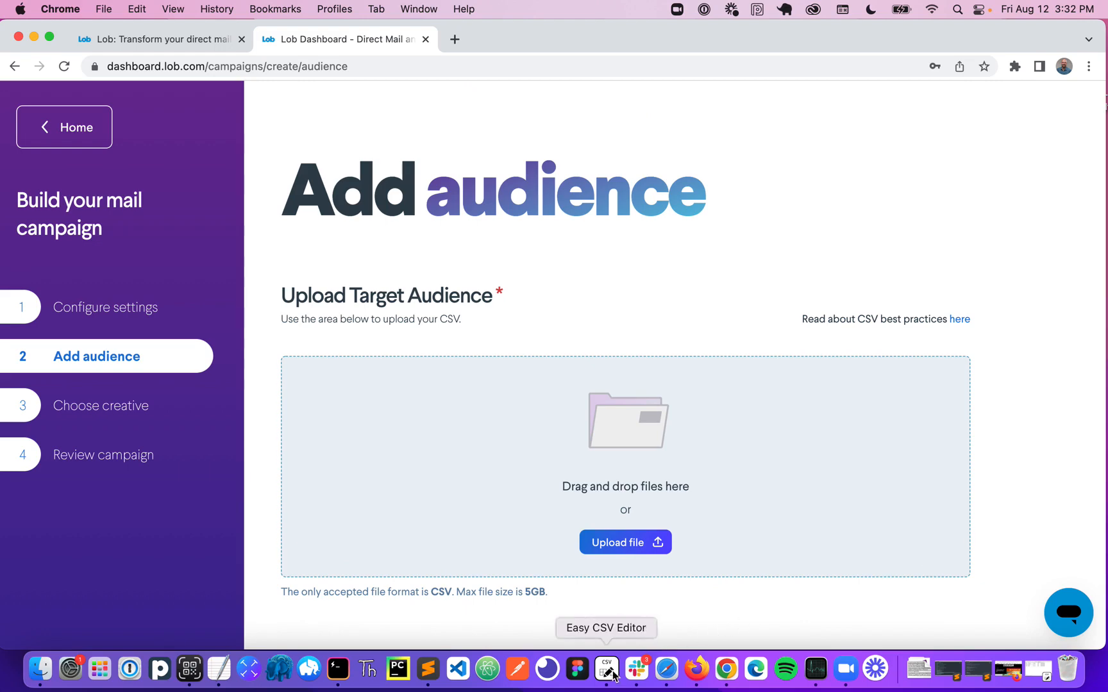
pyautogui.click(625, 668)
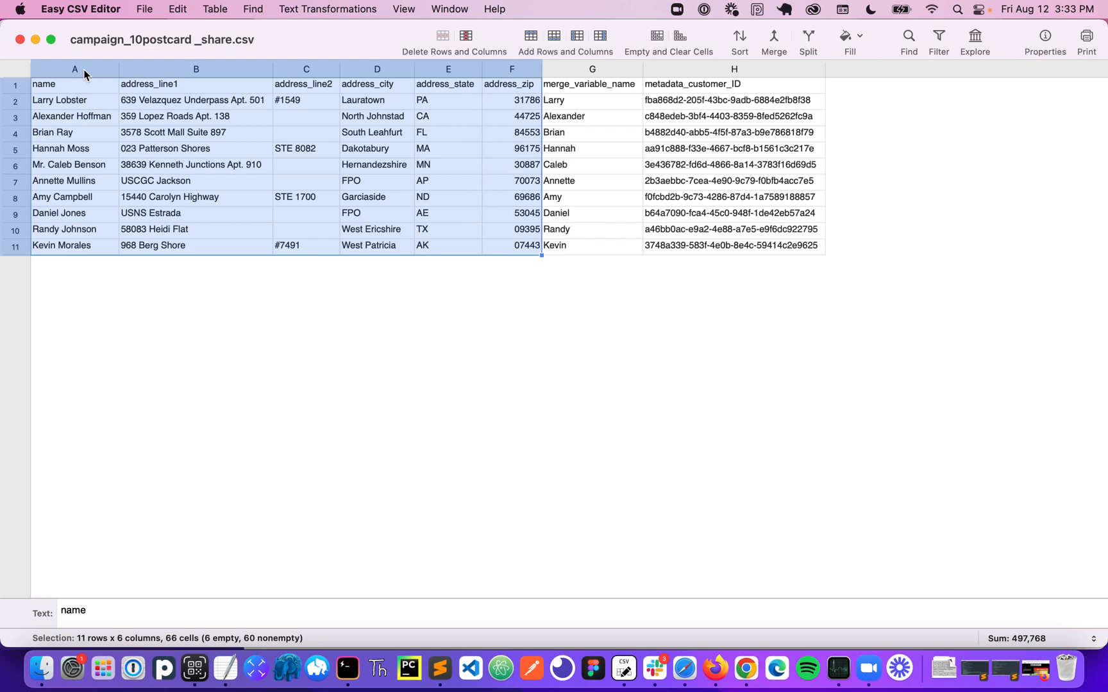
pyautogui.moveTo(562, 91)
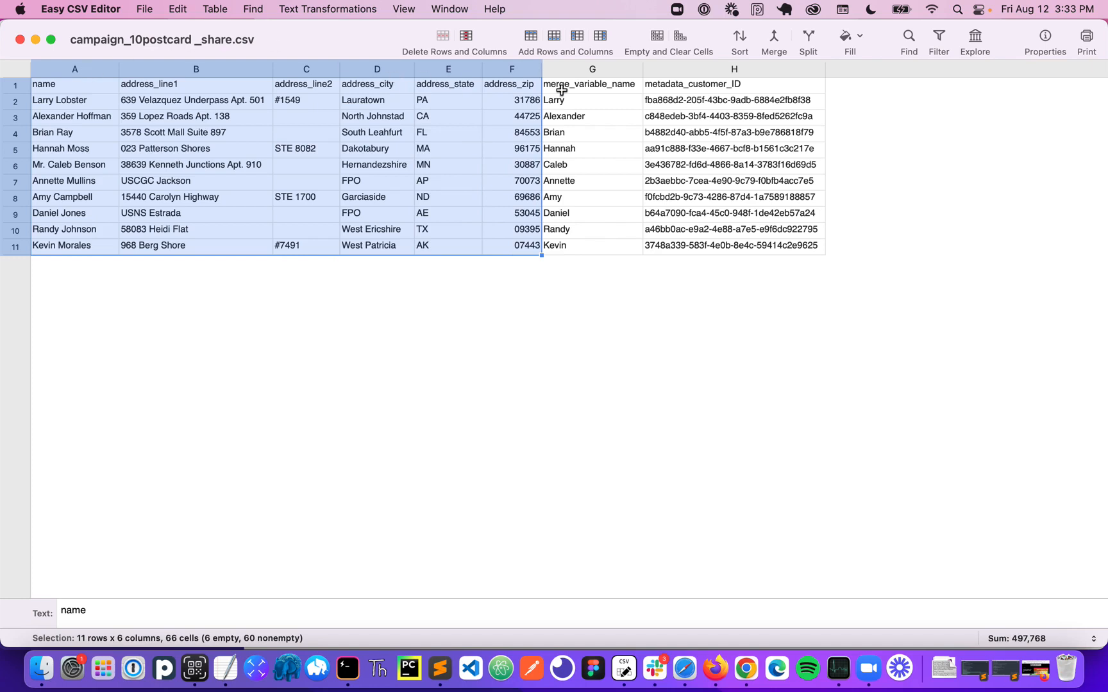
pyautogui.click(591, 69)
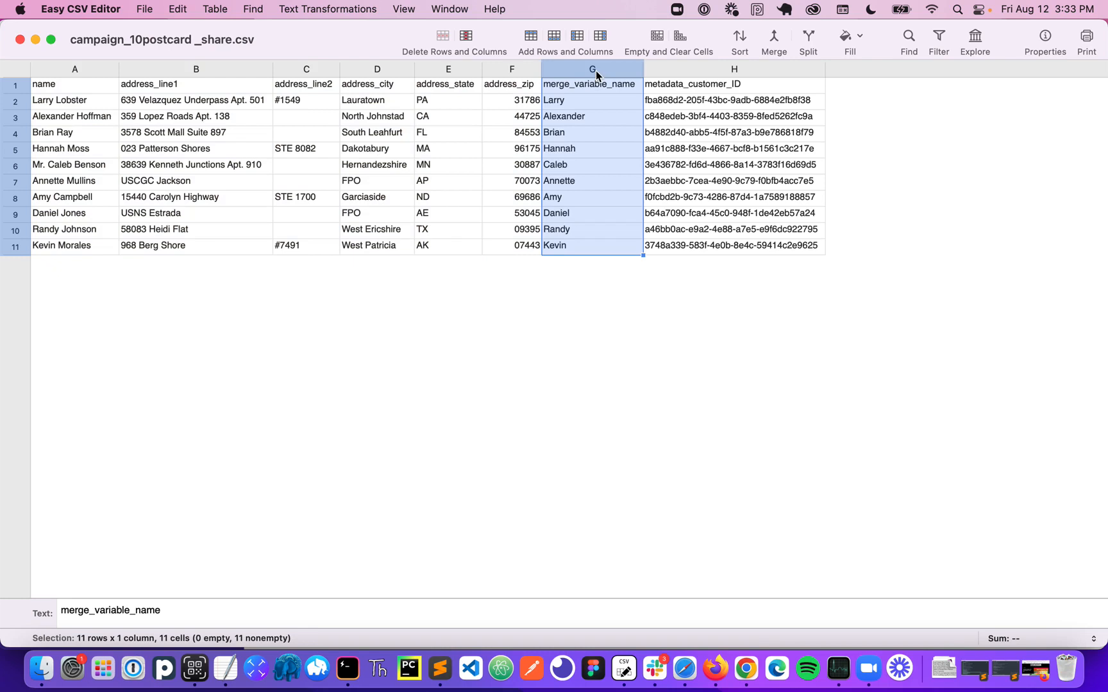
pyautogui.moveTo(404, 96)
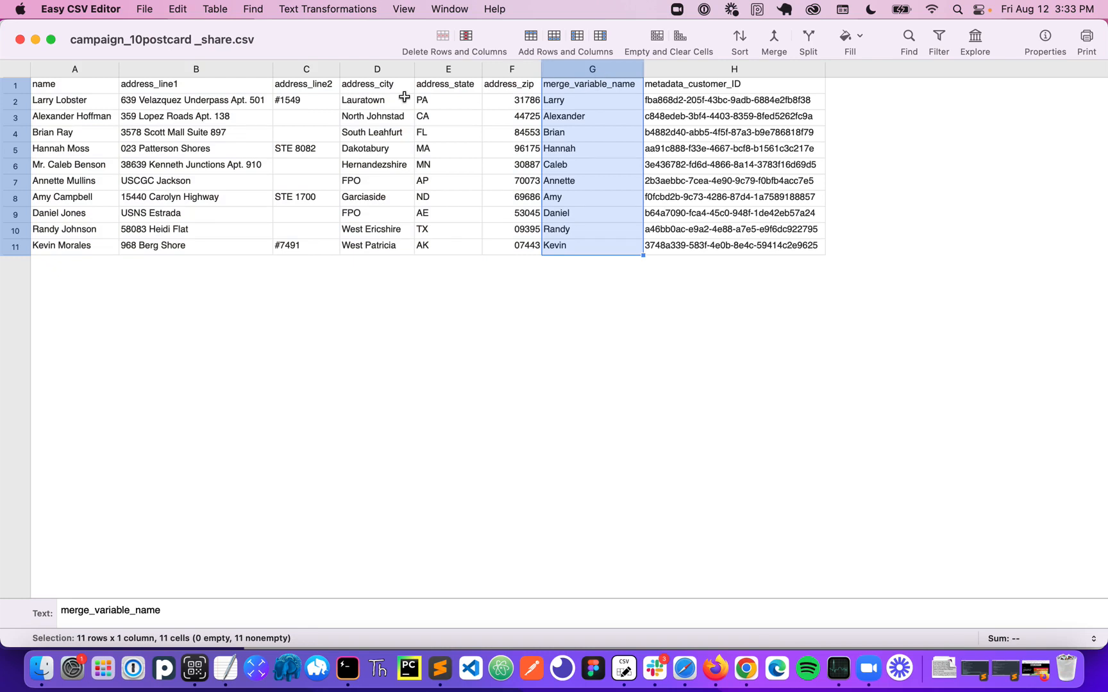
pyautogui.moveTo(565, 109)
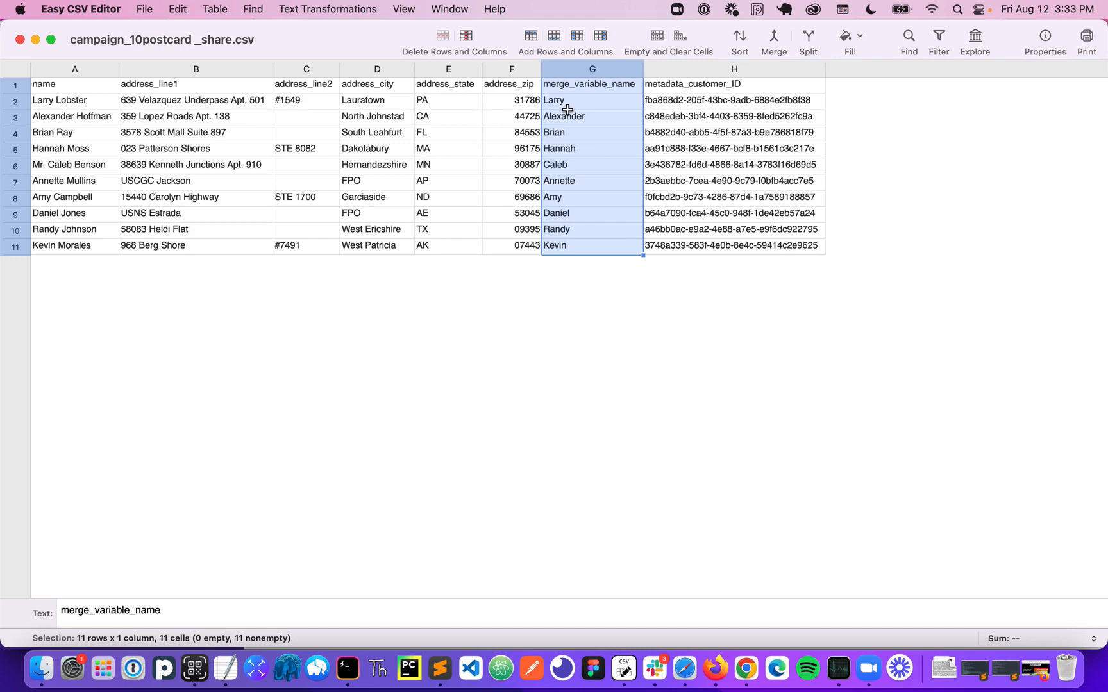
pyautogui.moveTo(601, 85)
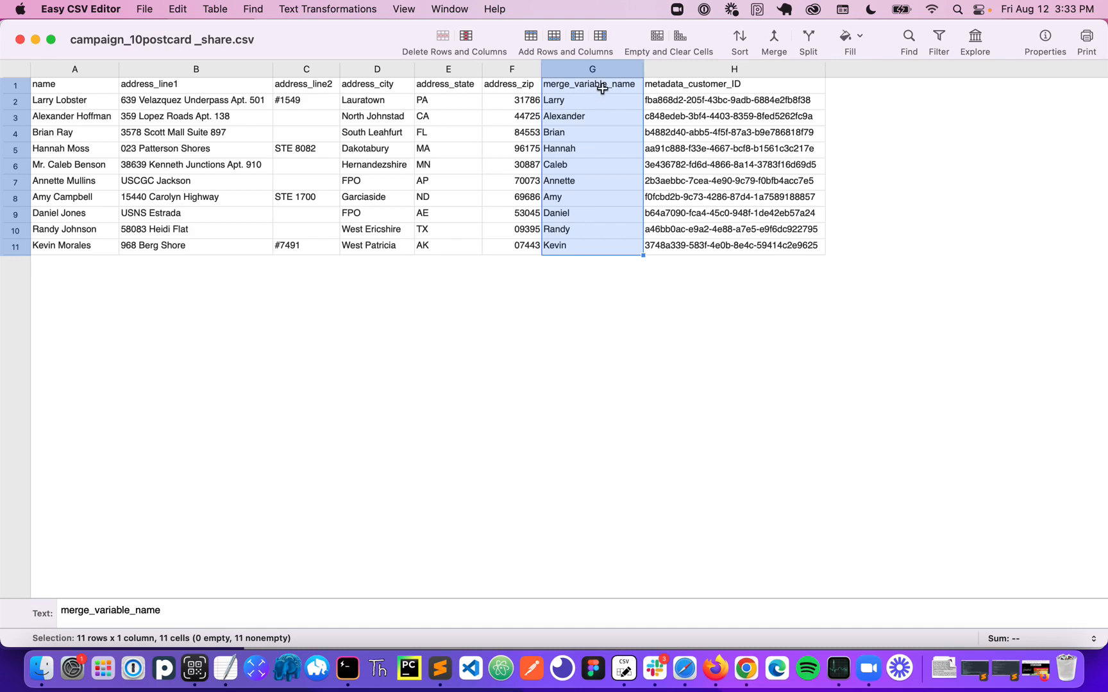
pyautogui.moveTo(592, 99)
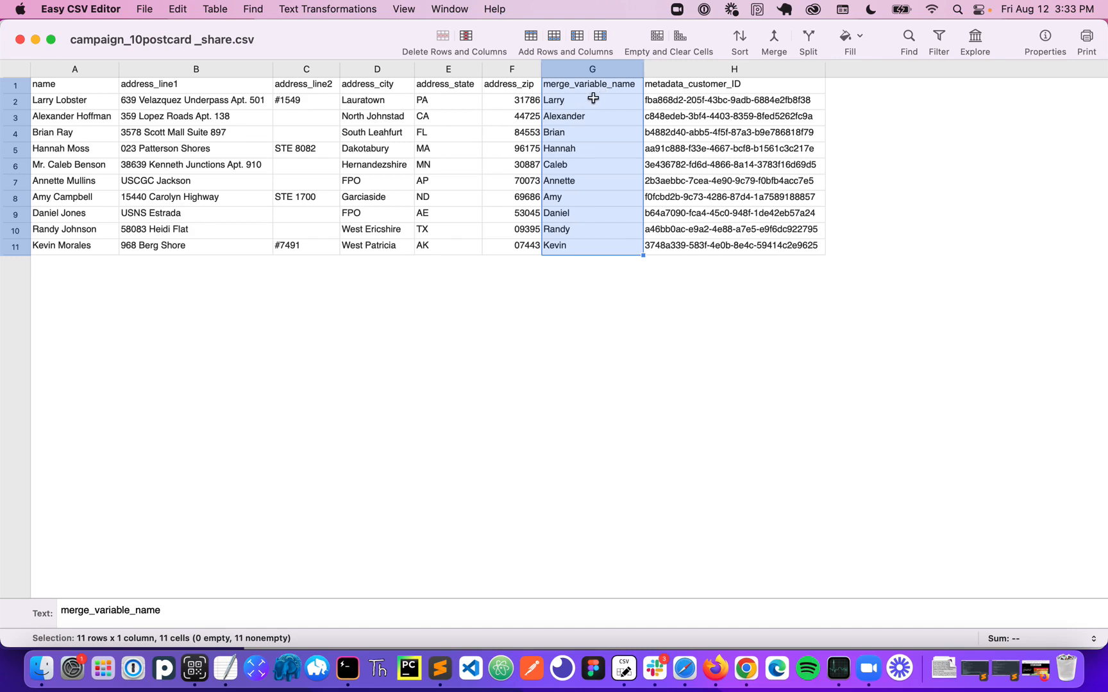
pyautogui.moveTo(572, 103)
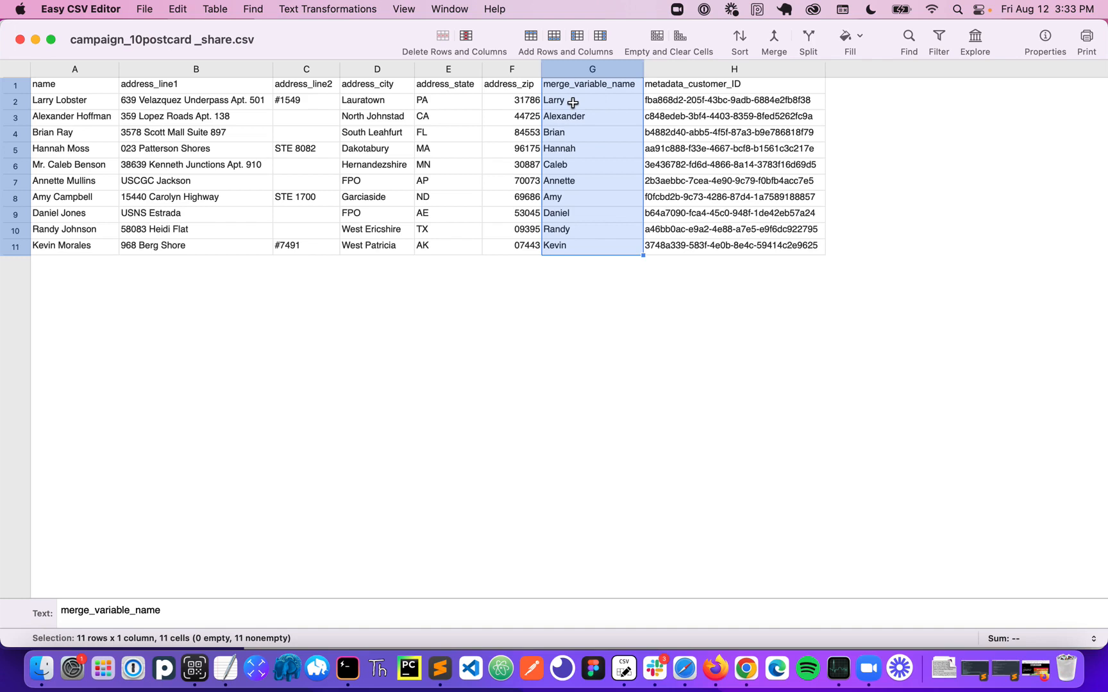
pyautogui.moveTo(696, 77)
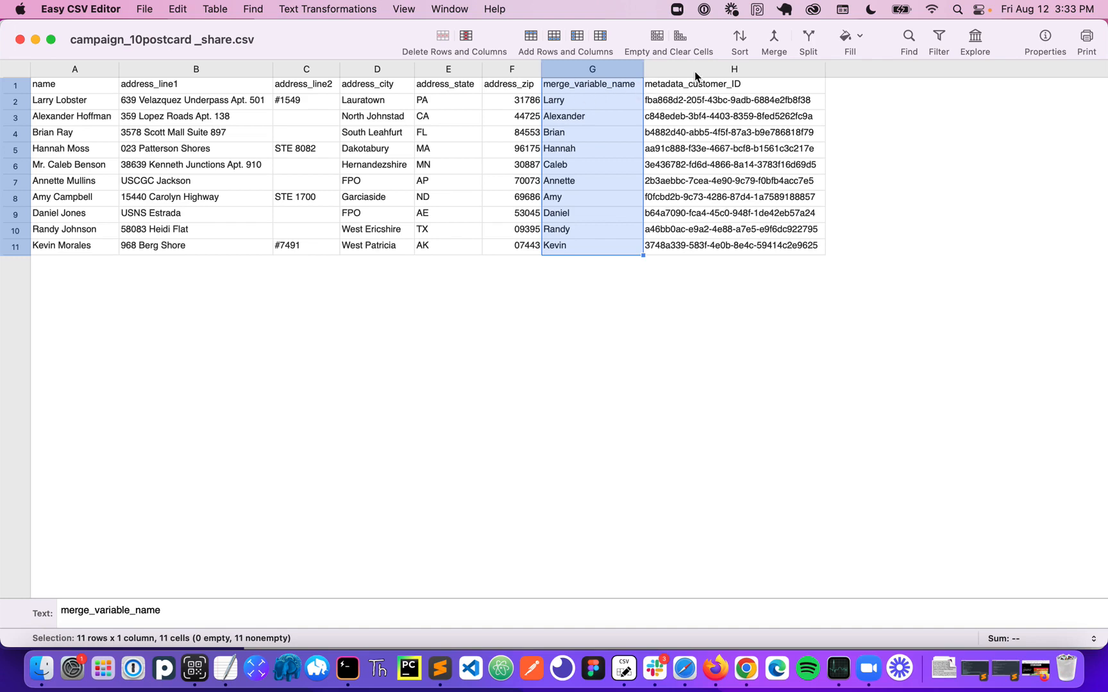
pyautogui.moveTo(688, 101)
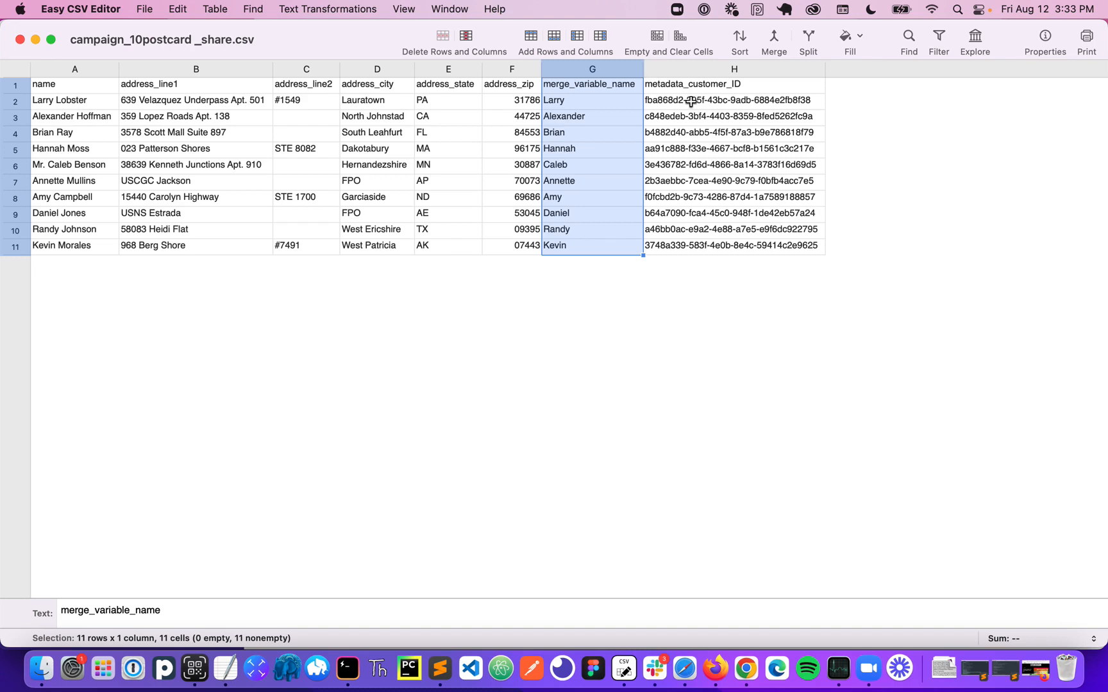
pyautogui.moveTo(342, 112)
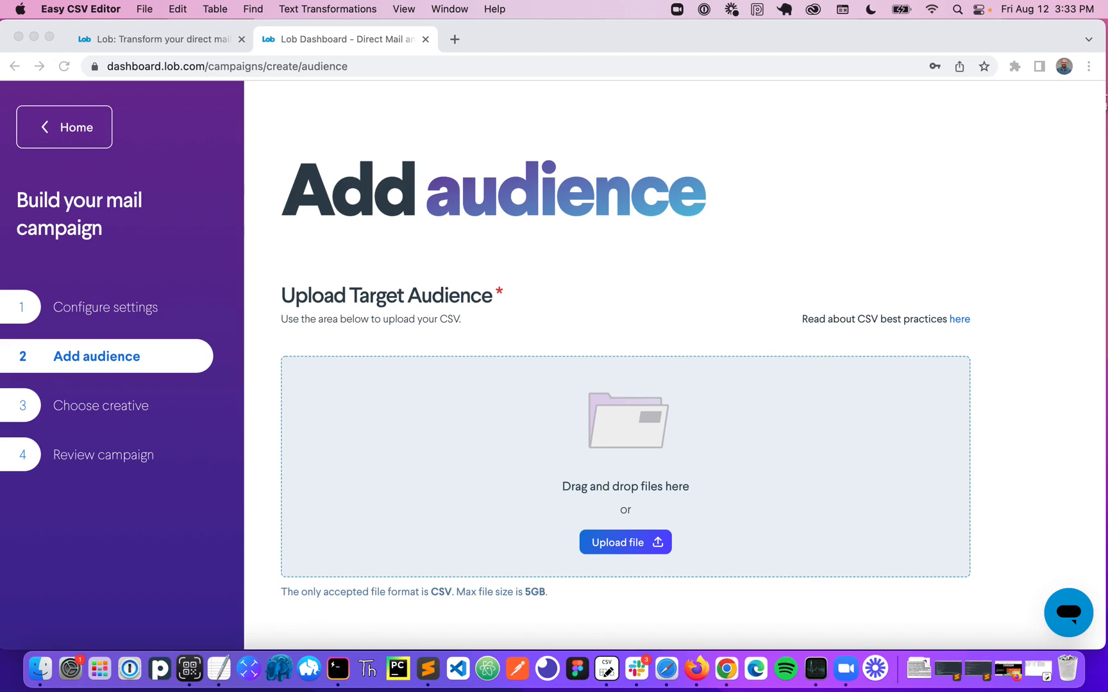
# Upload the recipient CSV as the target audience and continue to the creative step
pyautogui.click(625, 543)
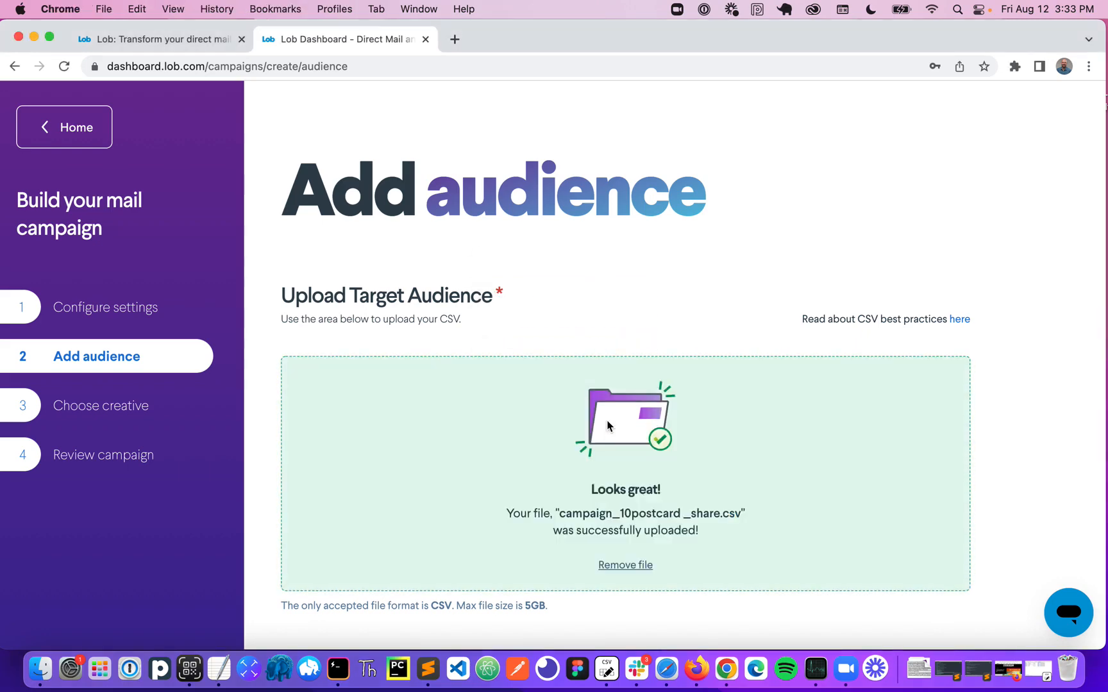
pyautogui.scroll(-3)
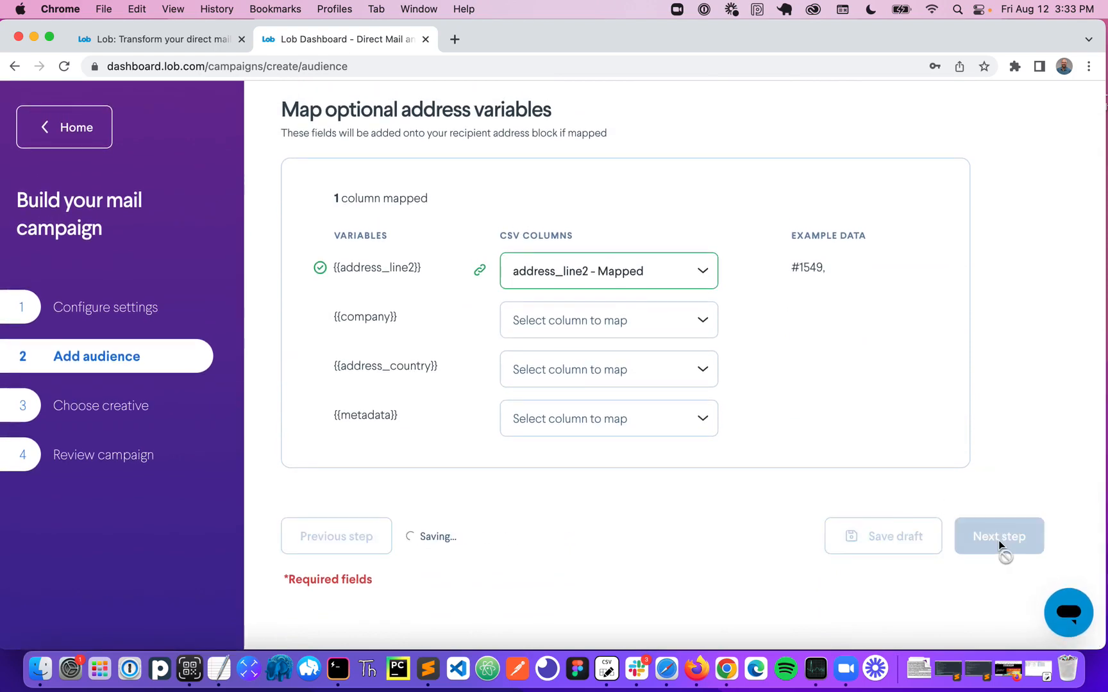
pyautogui.click(998, 536)
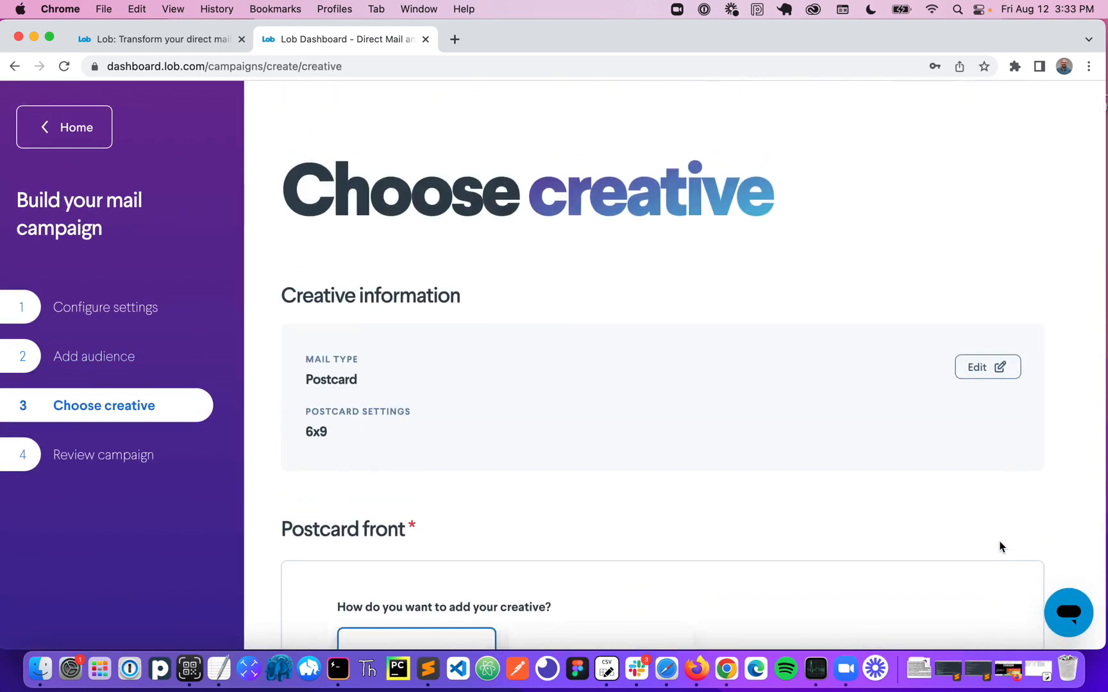
pyautogui.moveTo(1020, 495)
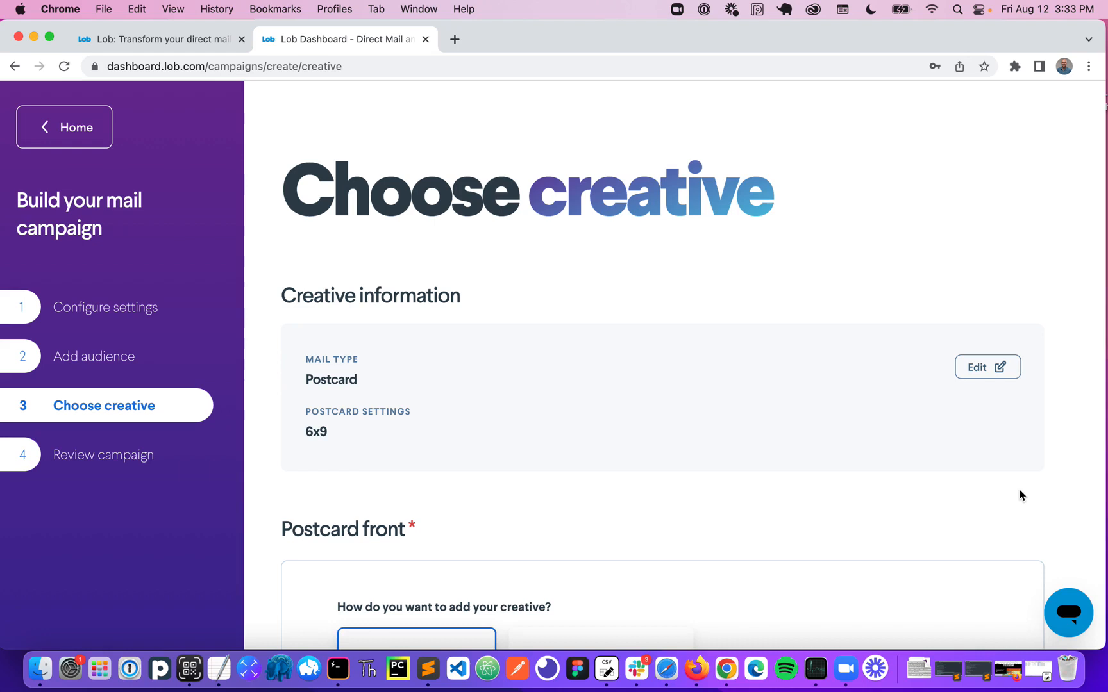
# Upload campaign_6x9_front.pdf as the postcard front creative and move down to the Postcard back section
pyautogui.scroll(-3)
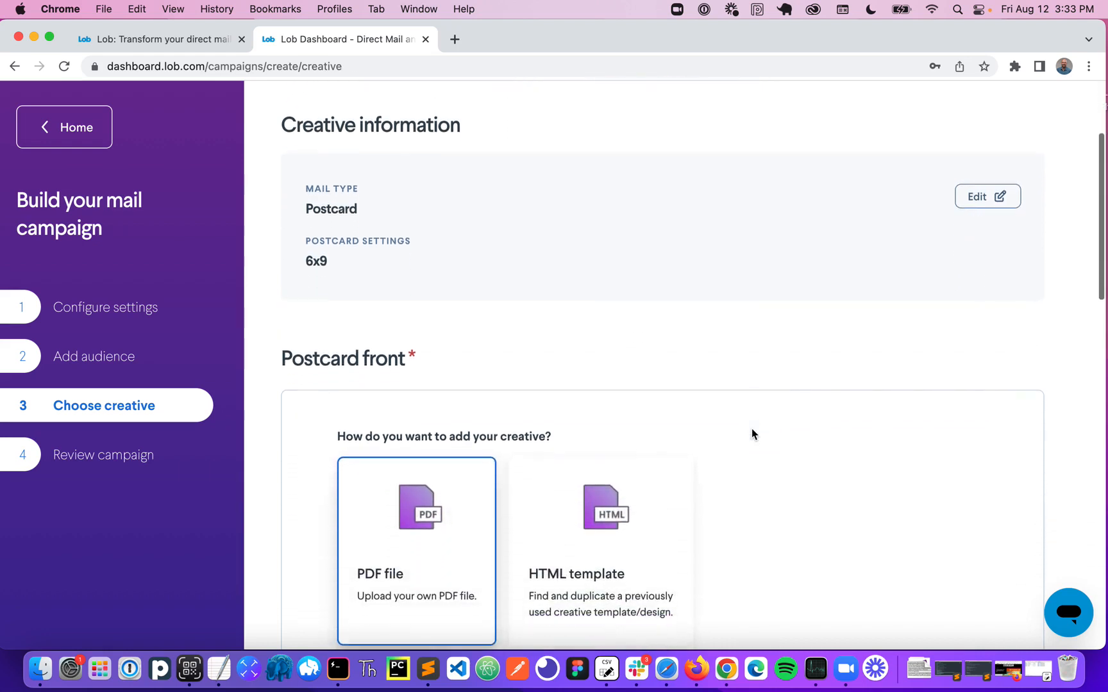
pyautogui.scroll(-3)
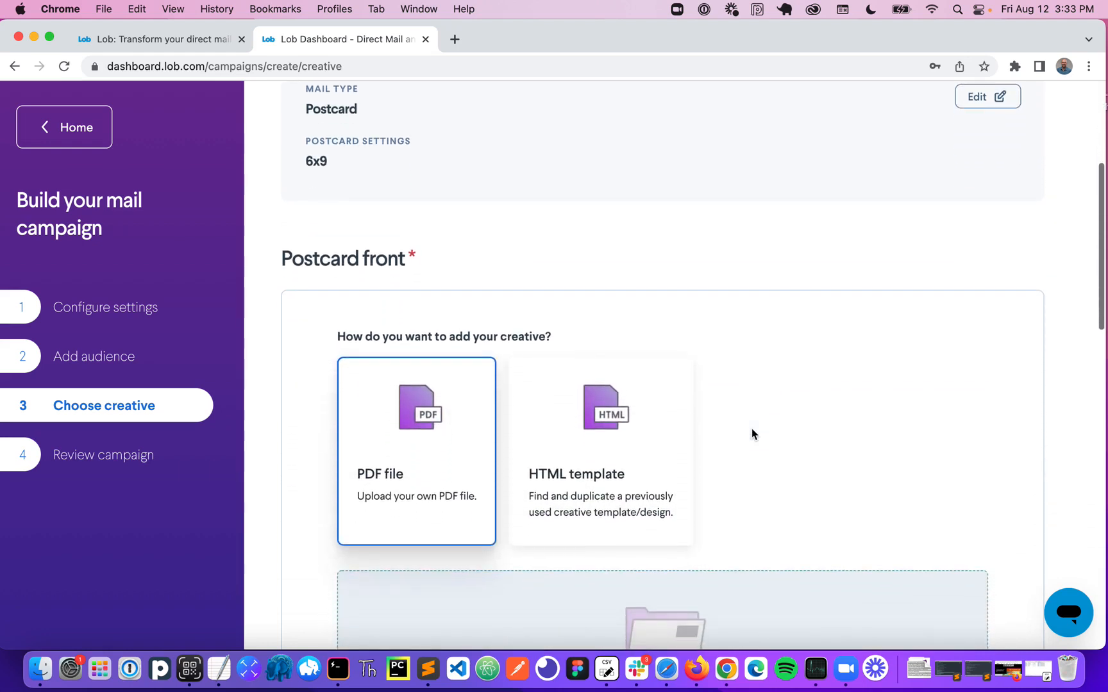
pyautogui.scroll(-3)
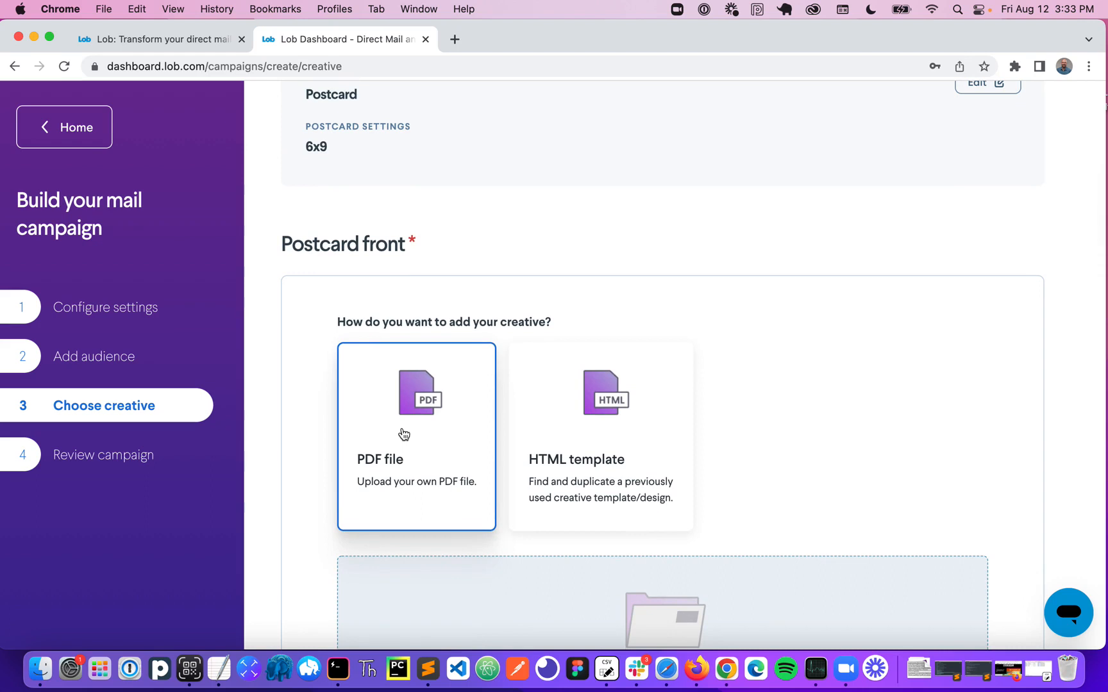
pyautogui.scroll(-3)
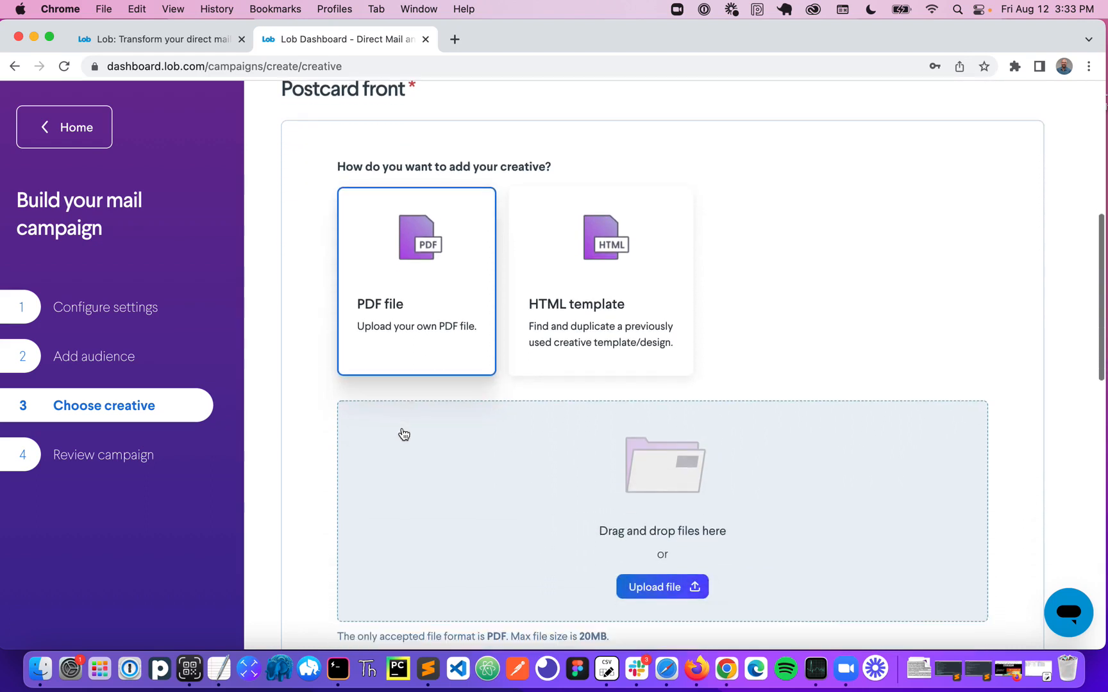
pyautogui.scroll(-3)
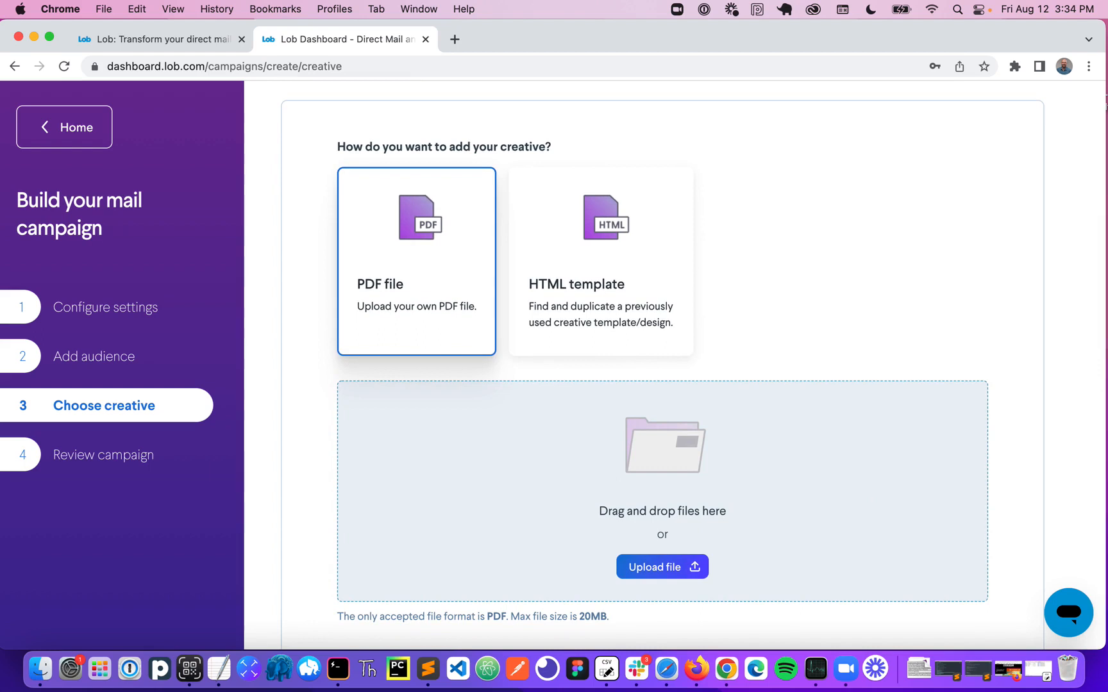
pyautogui.click(661, 567)
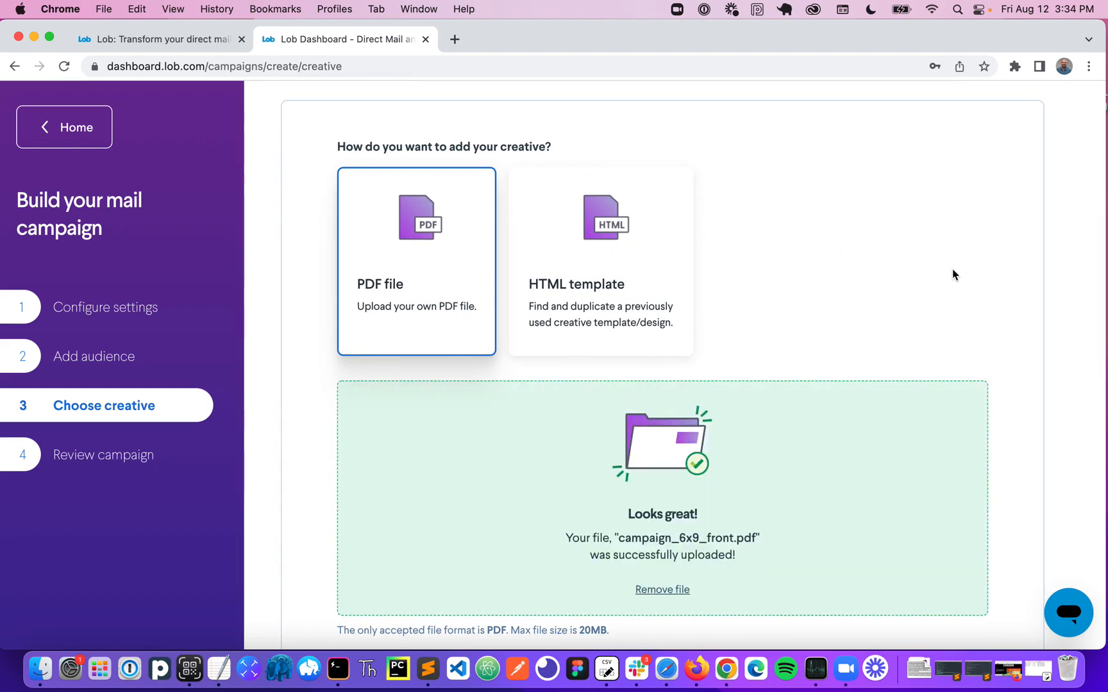
pyautogui.scroll(-3)
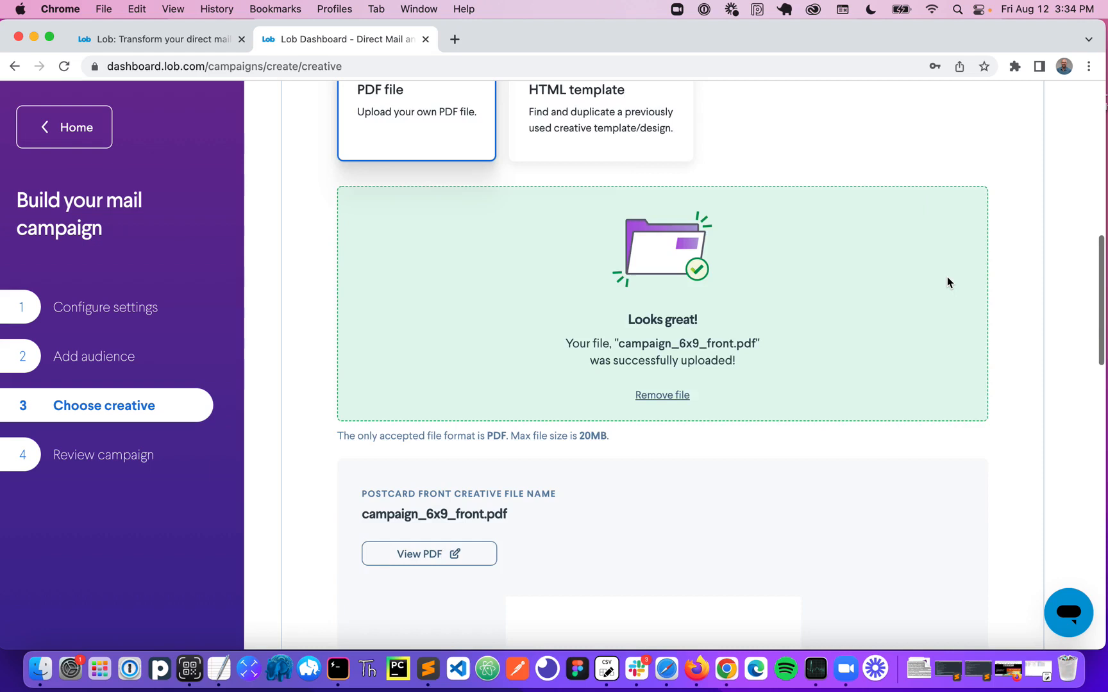
pyautogui.scroll(-3)
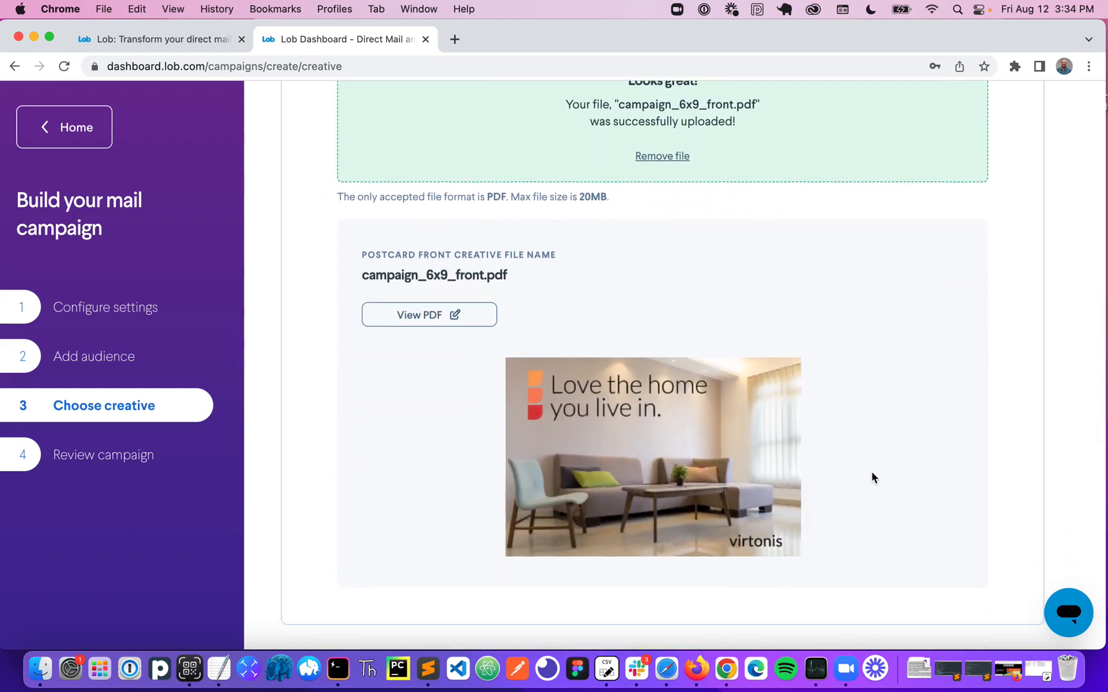
pyautogui.scroll(-3)
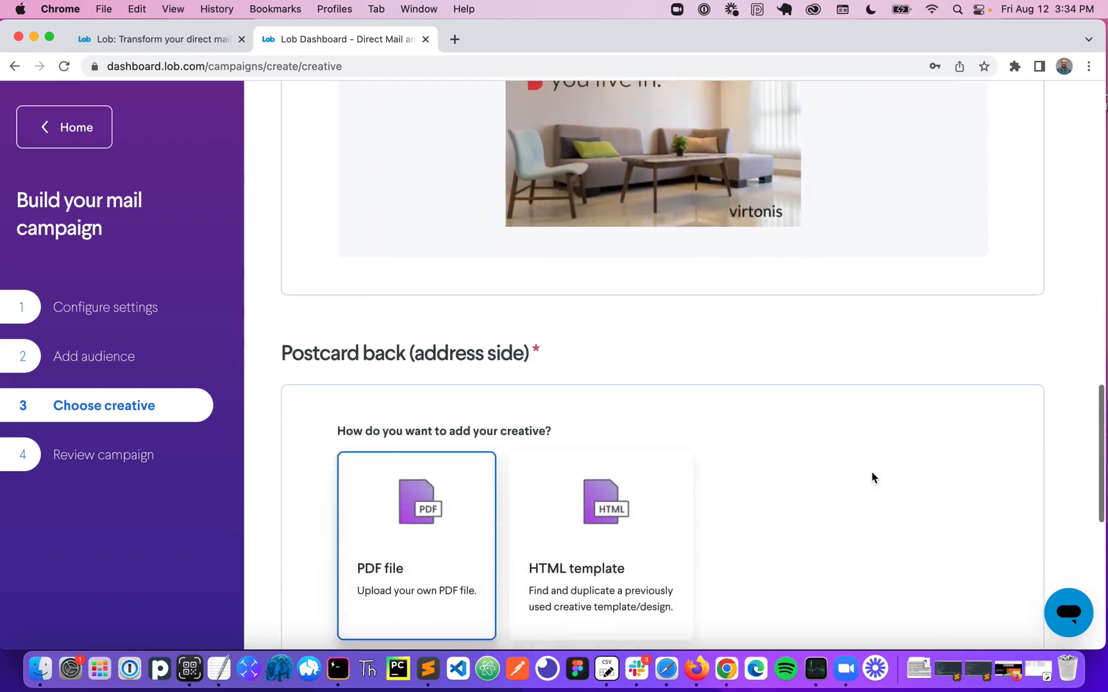
pyautogui.scroll(-3)
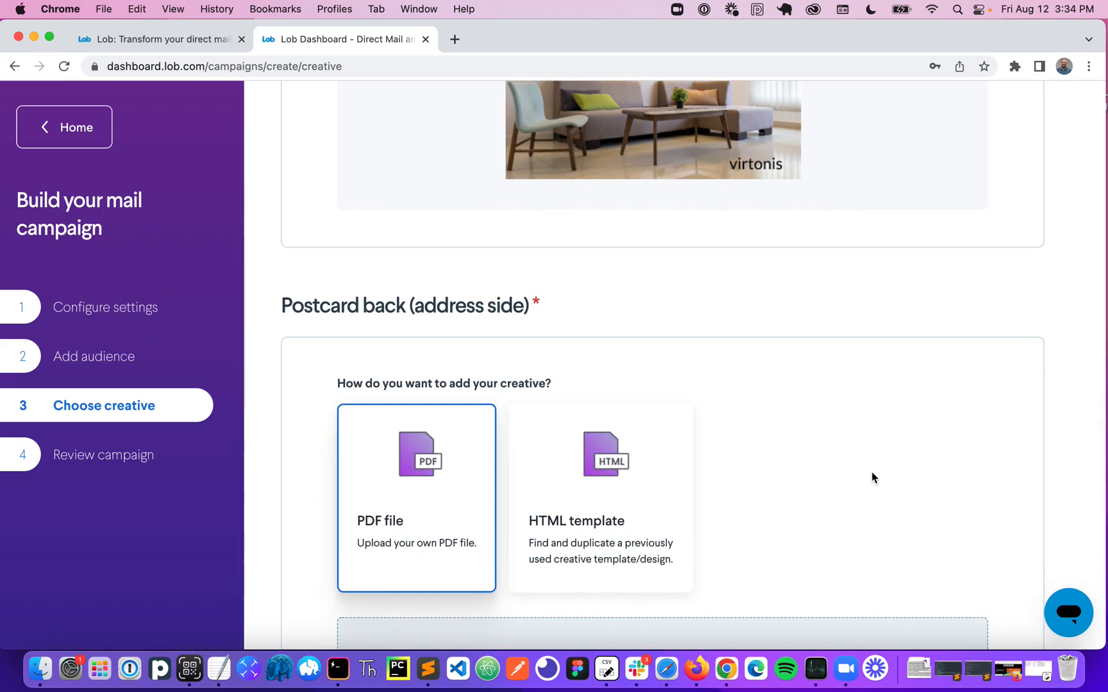
pyautogui.scroll(-3)
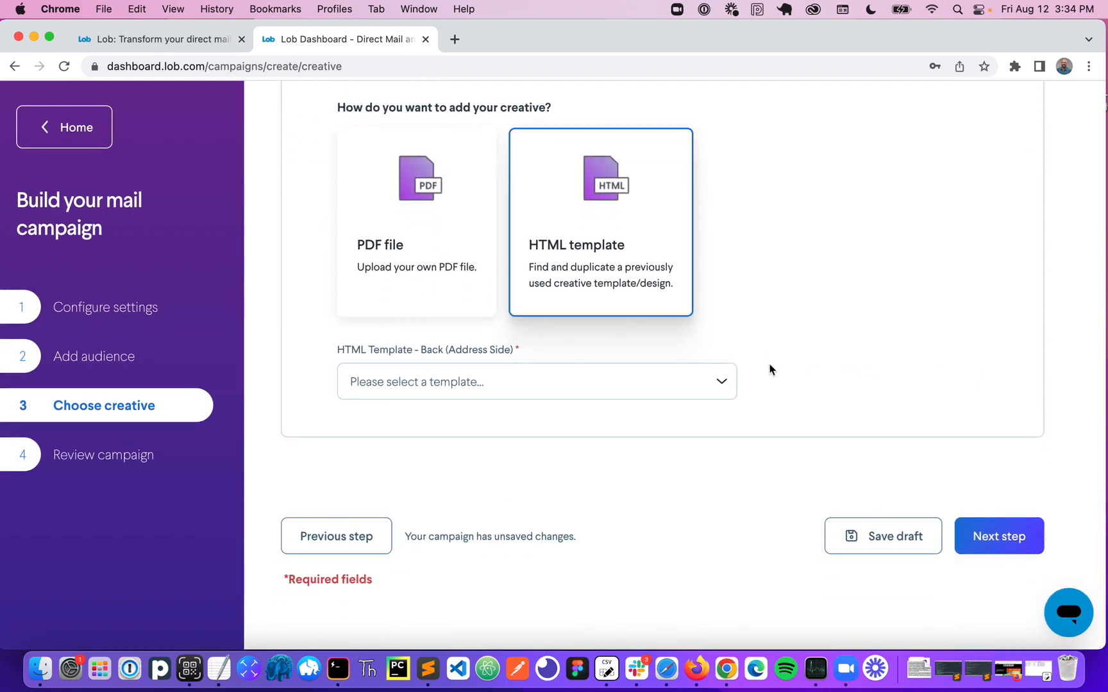
# Choose the Dynamic 6x9 Back HTML template for the postcard back and proceed to campaign review
pyautogui.click(536, 382)
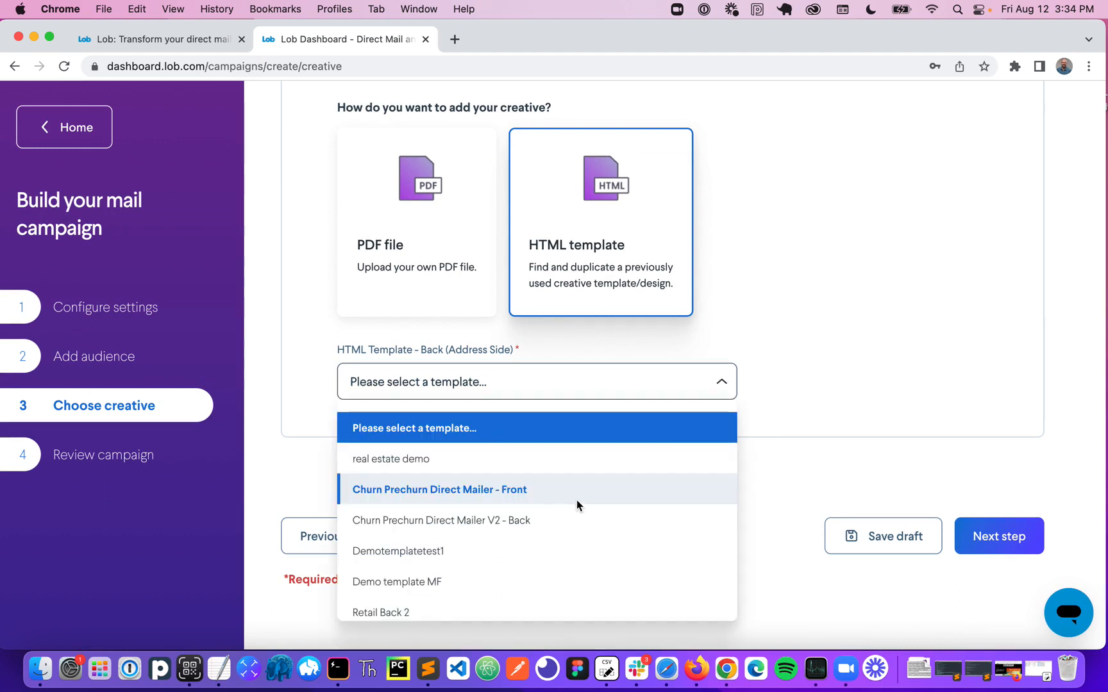
pyautogui.scroll(-3)
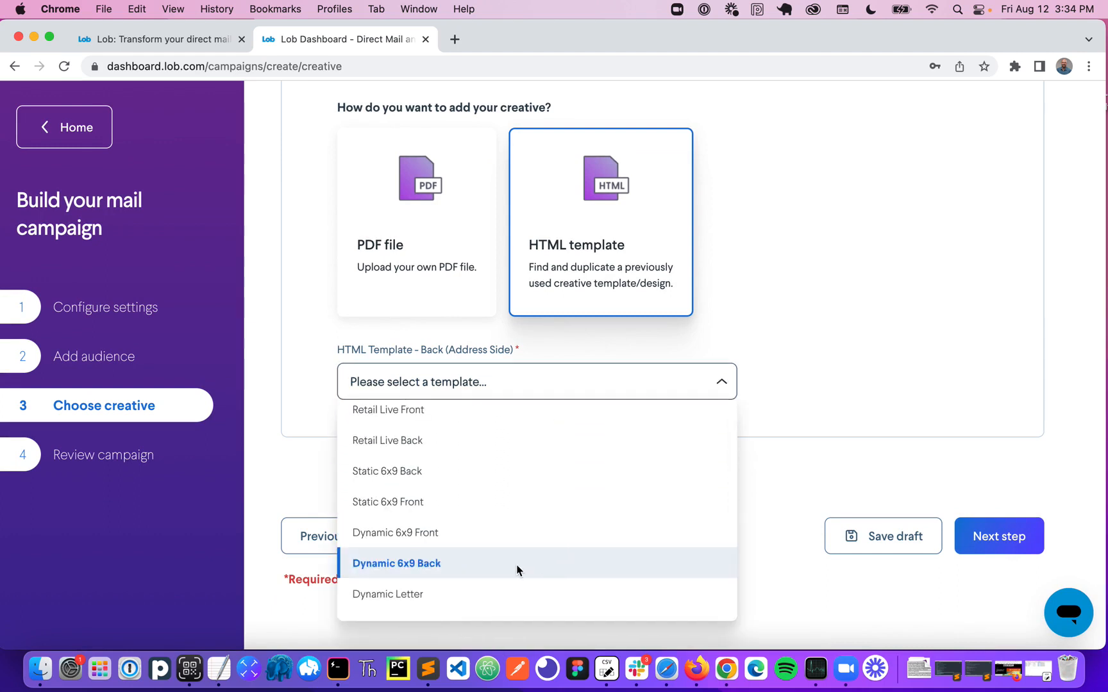
pyautogui.click(396, 563)
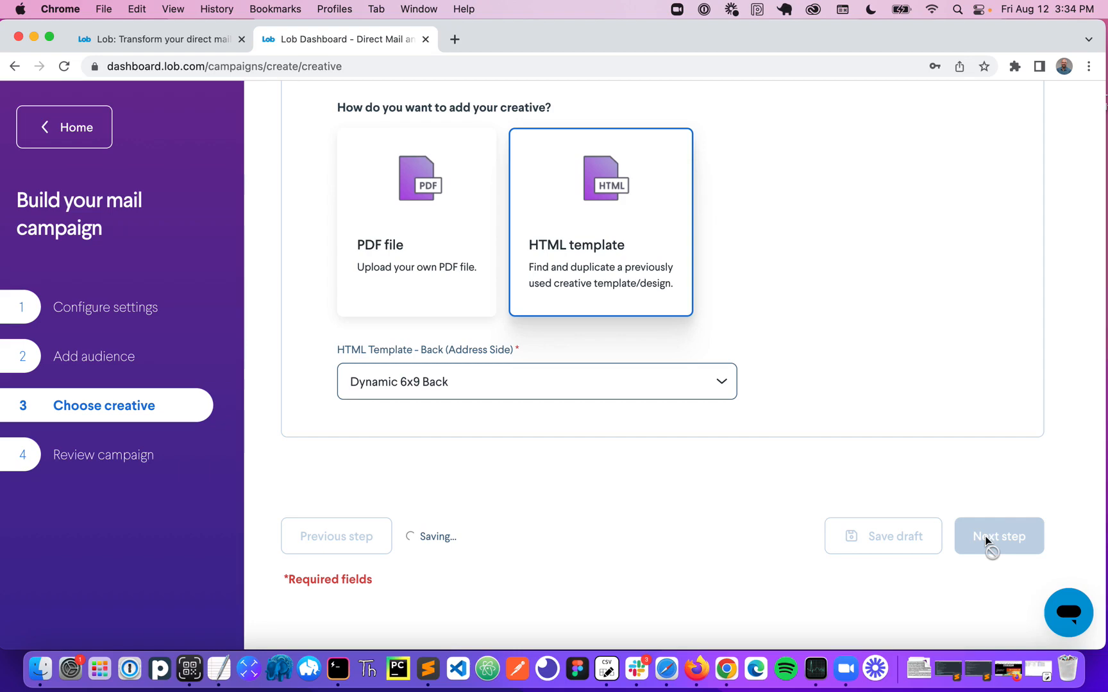
pyautogui.click(999, 536)
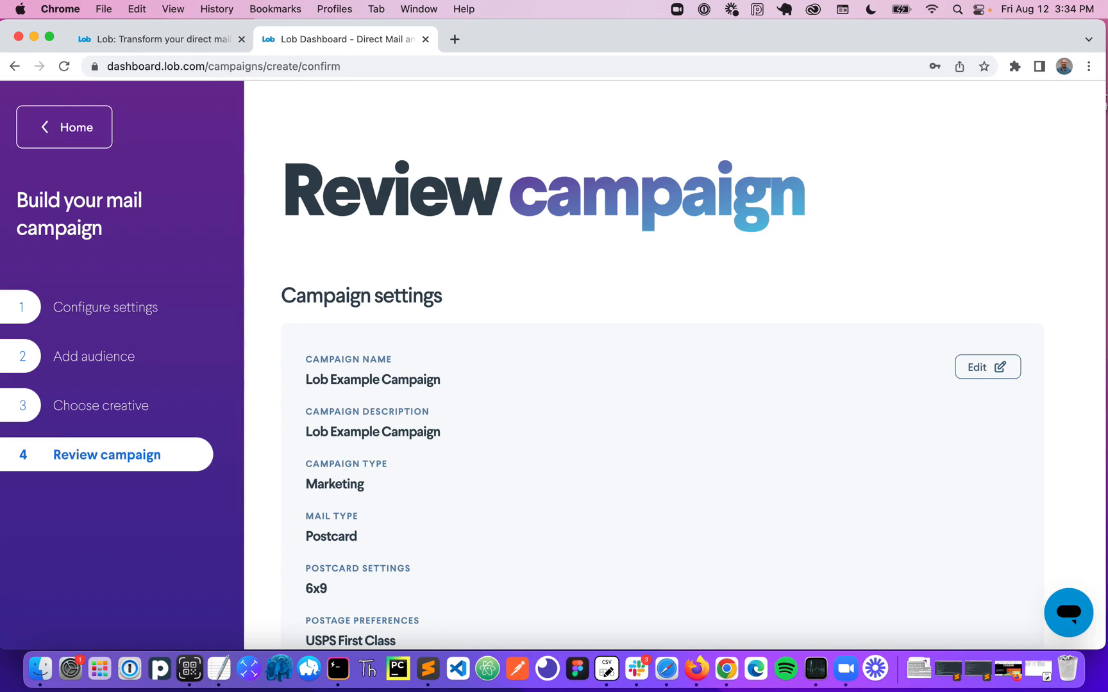
# Review the campaign summary and creative previews, then place the postcard order
pyautogui.scroll(-3)
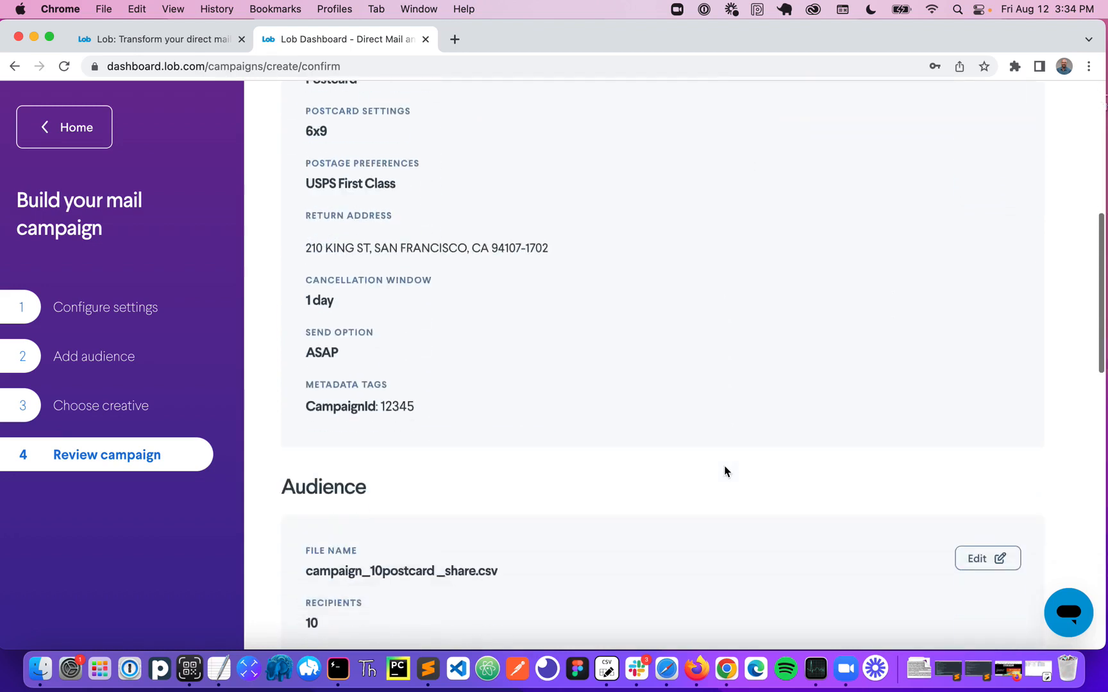
pyautogui.scroll(-3)
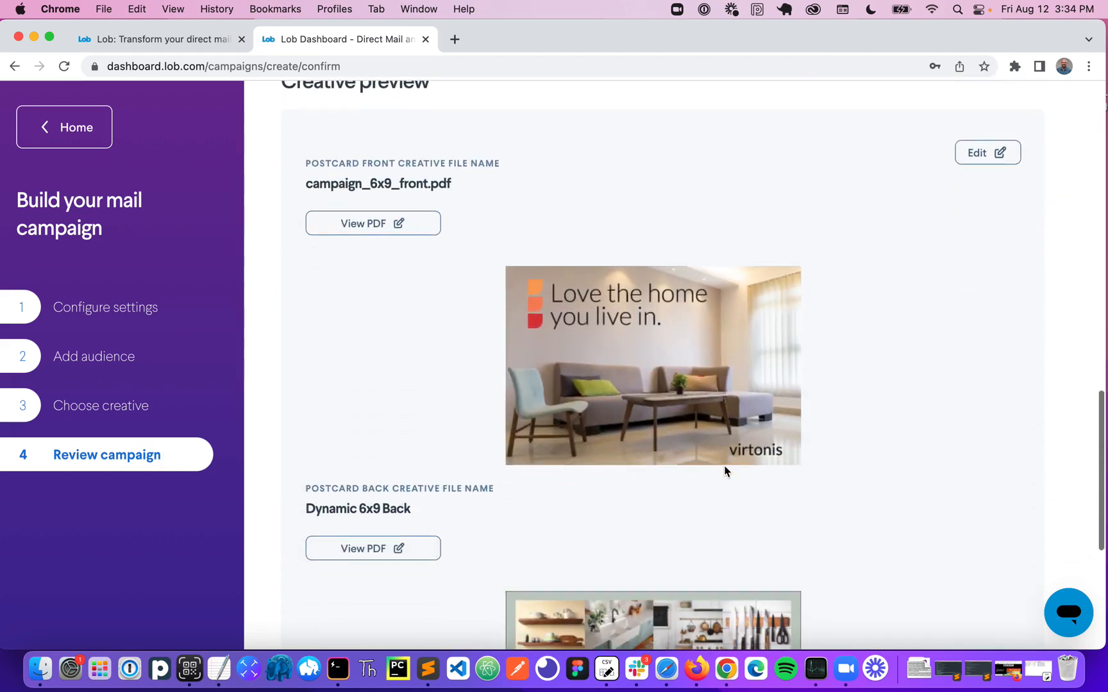
pyautogui.scroll(-3)
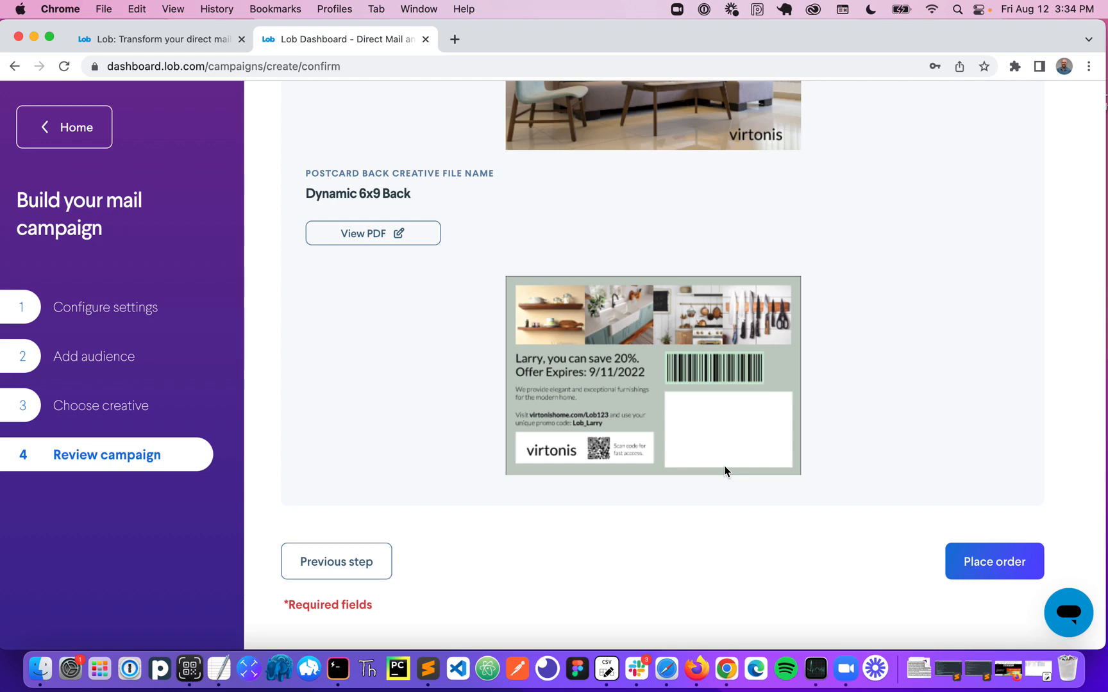
pyautogui.moveTo(994, 562)
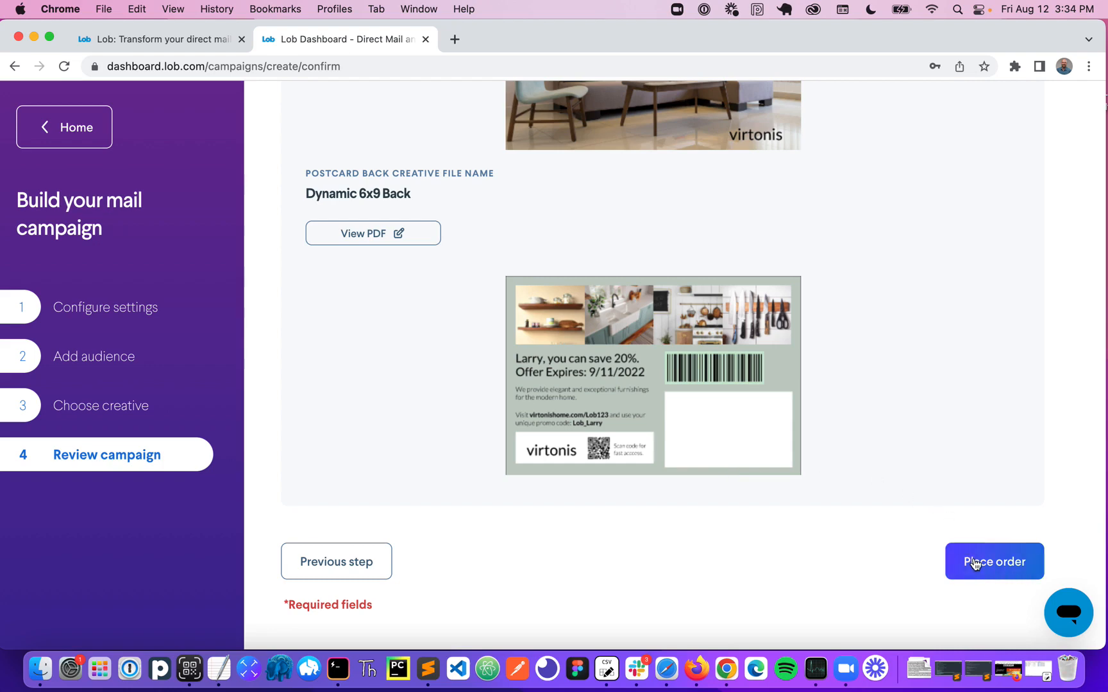
pyautogui.click(993, 561)
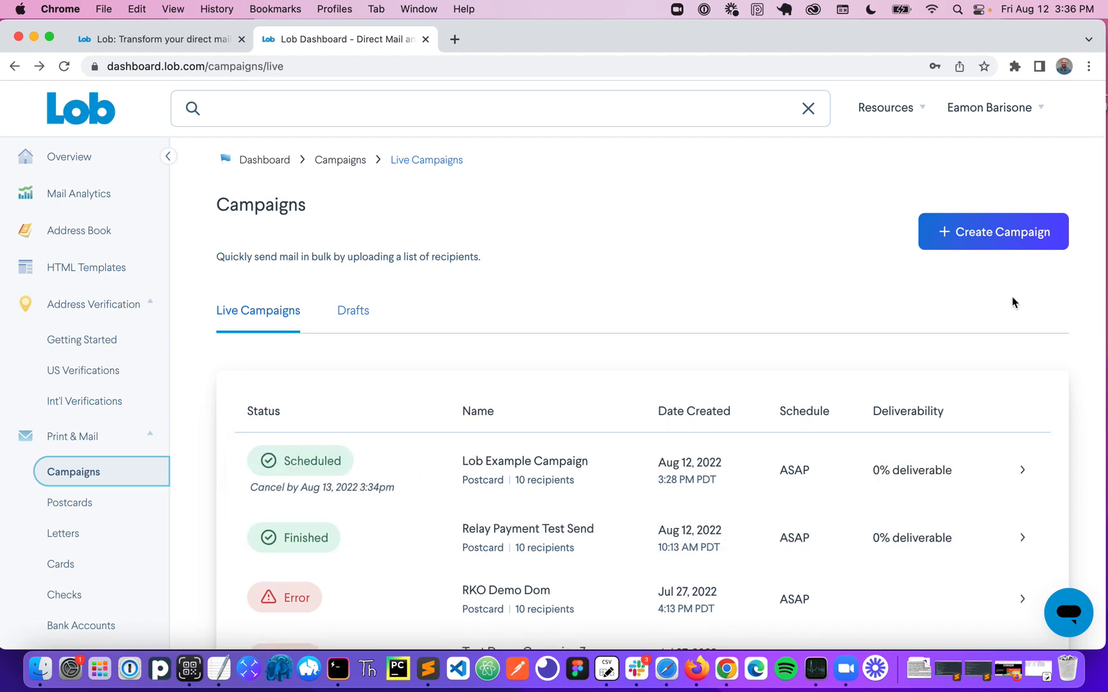
pyautogui.moveTo(652, 494)
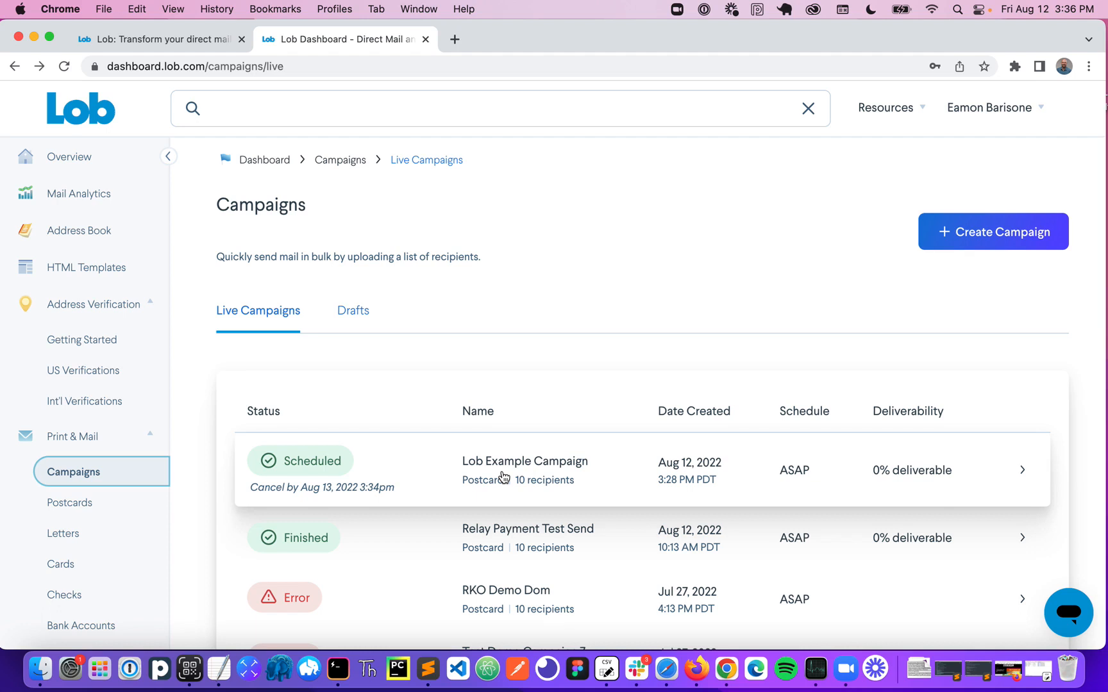
# With Lob Example Campaign listed as Scheduled, switch back to the lob.com homepage tab
pyautogui.click(158, 38)
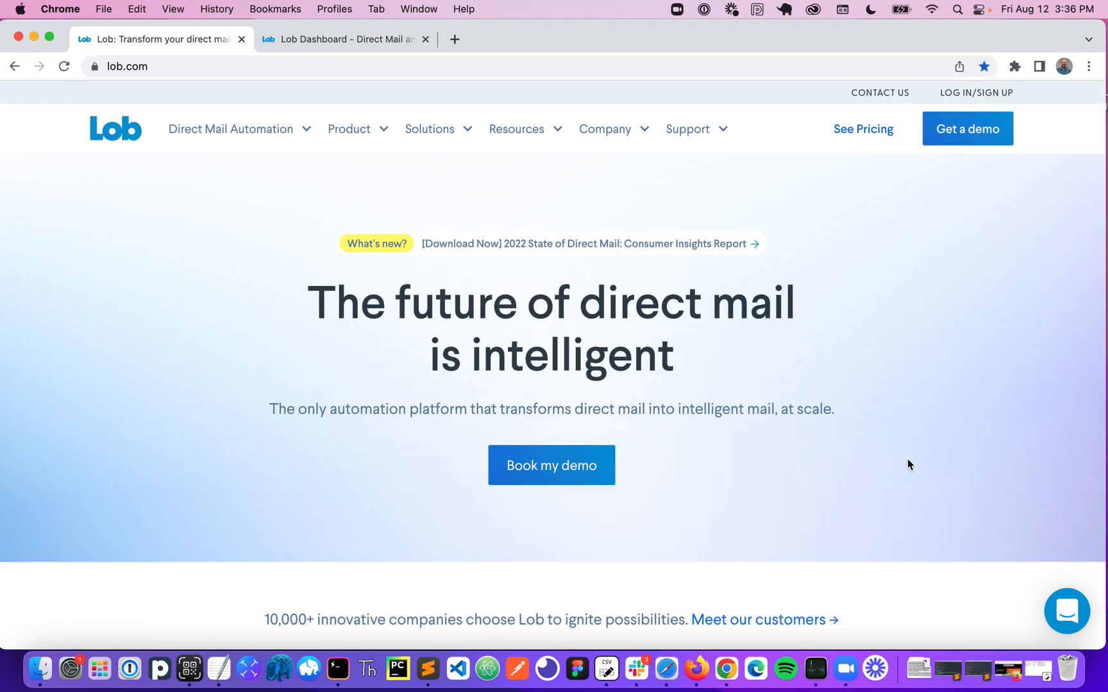